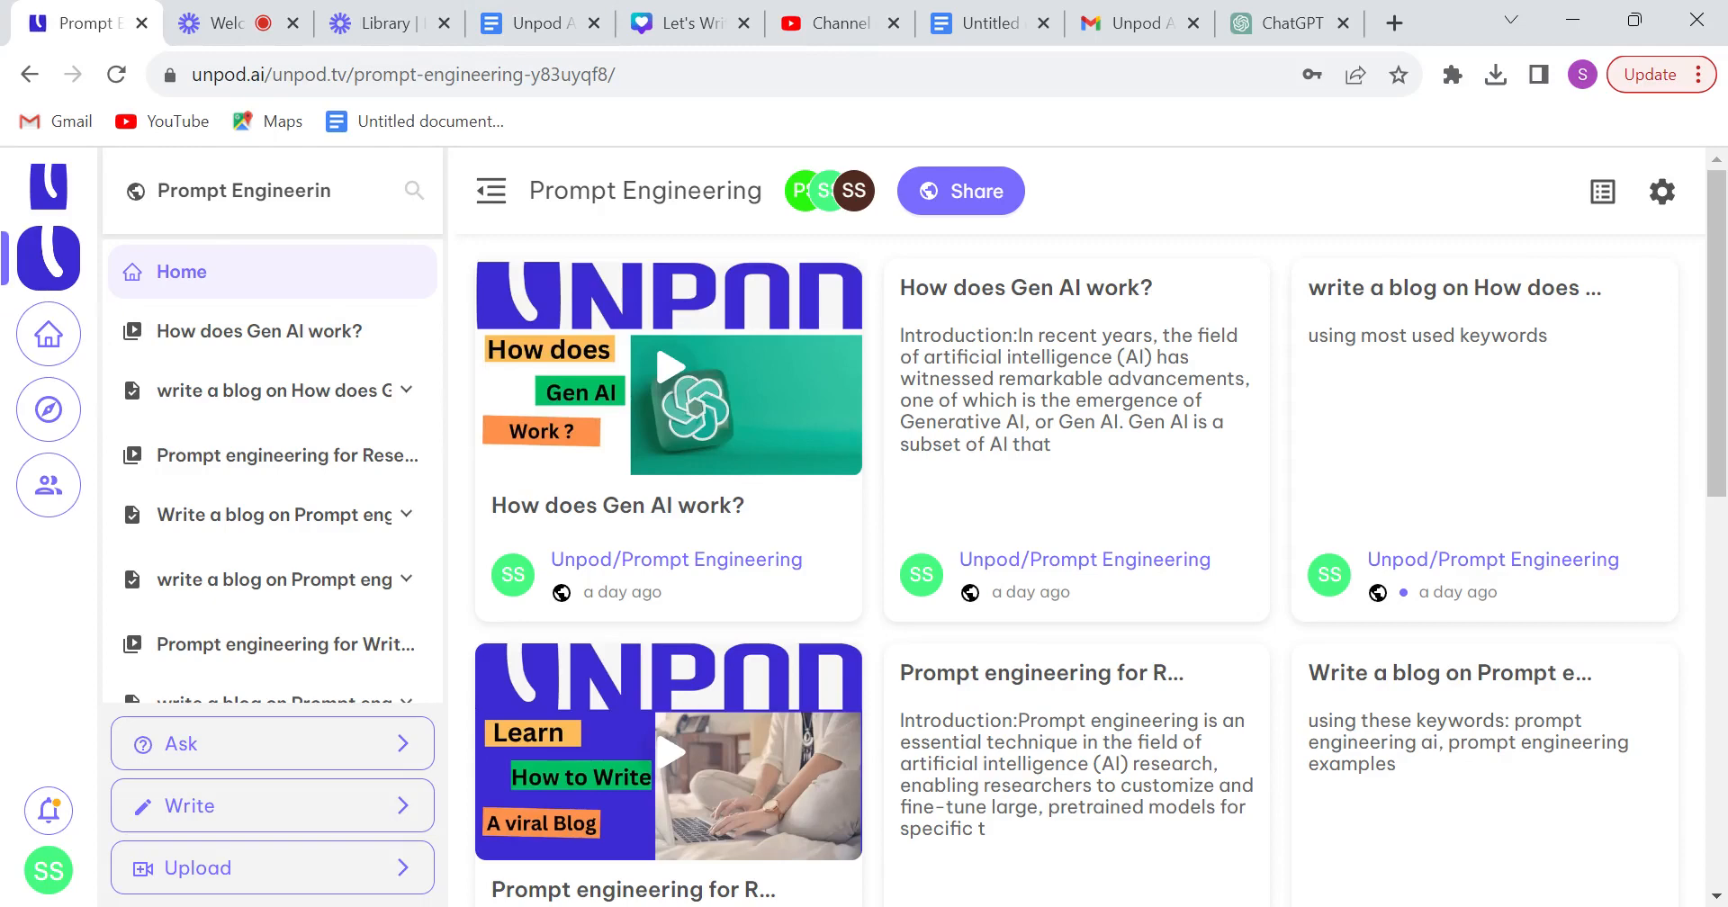
mouse_move(72, 582)
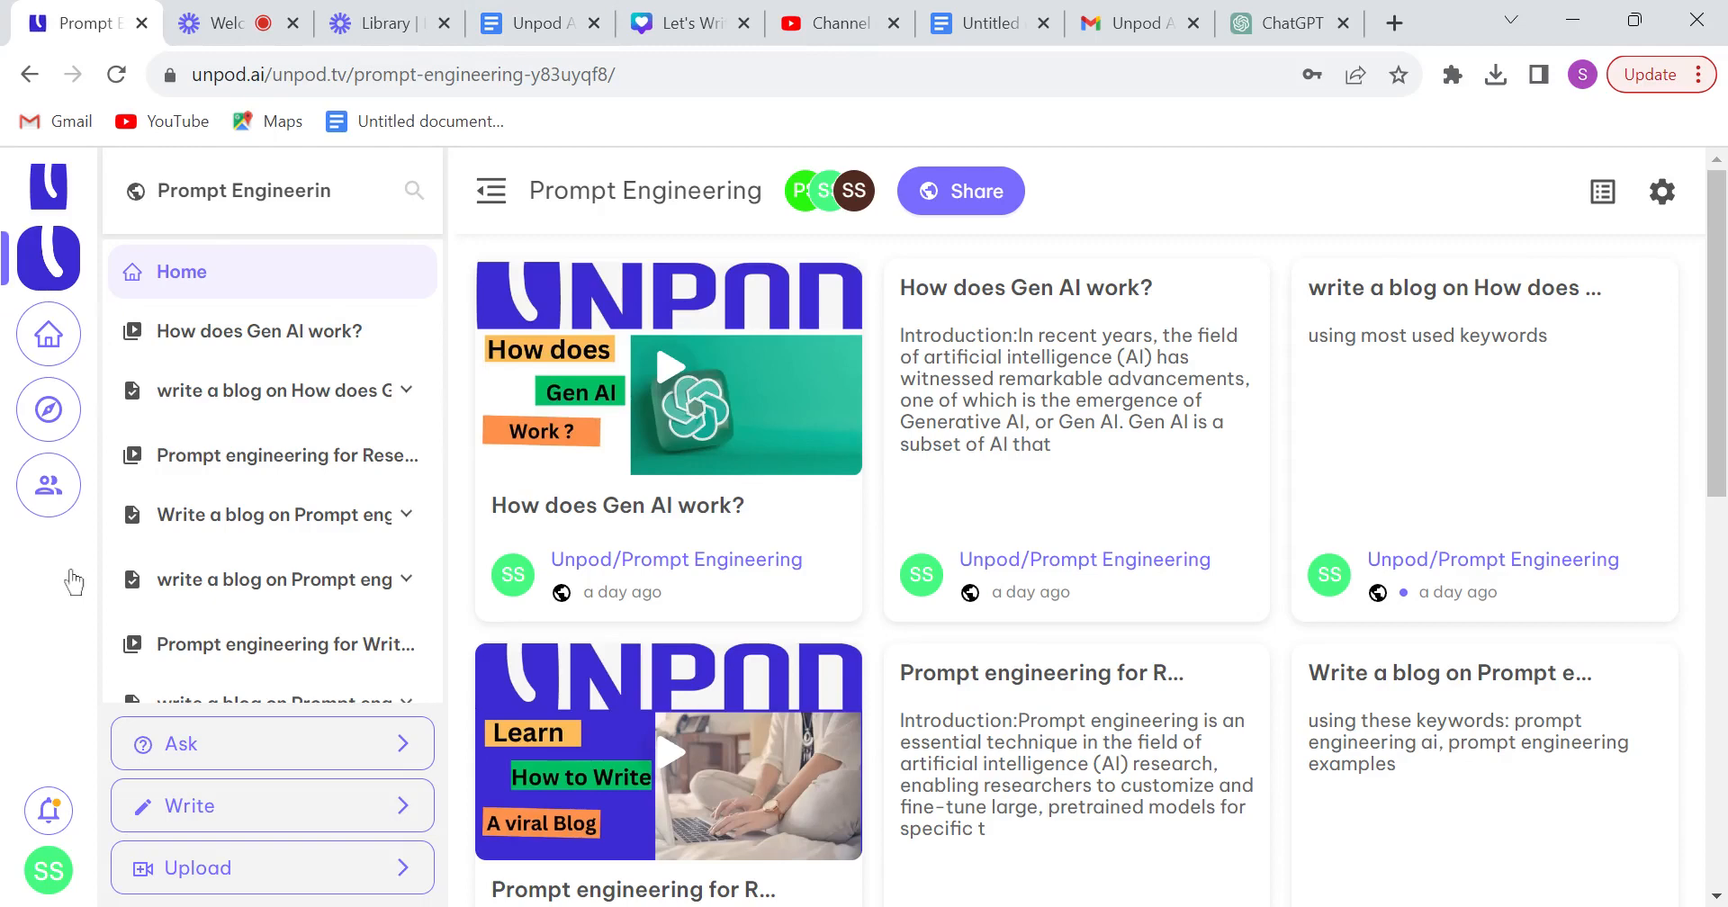
Start a new Superpilot request from the Write button in the sidebar
left_click(176, 743)
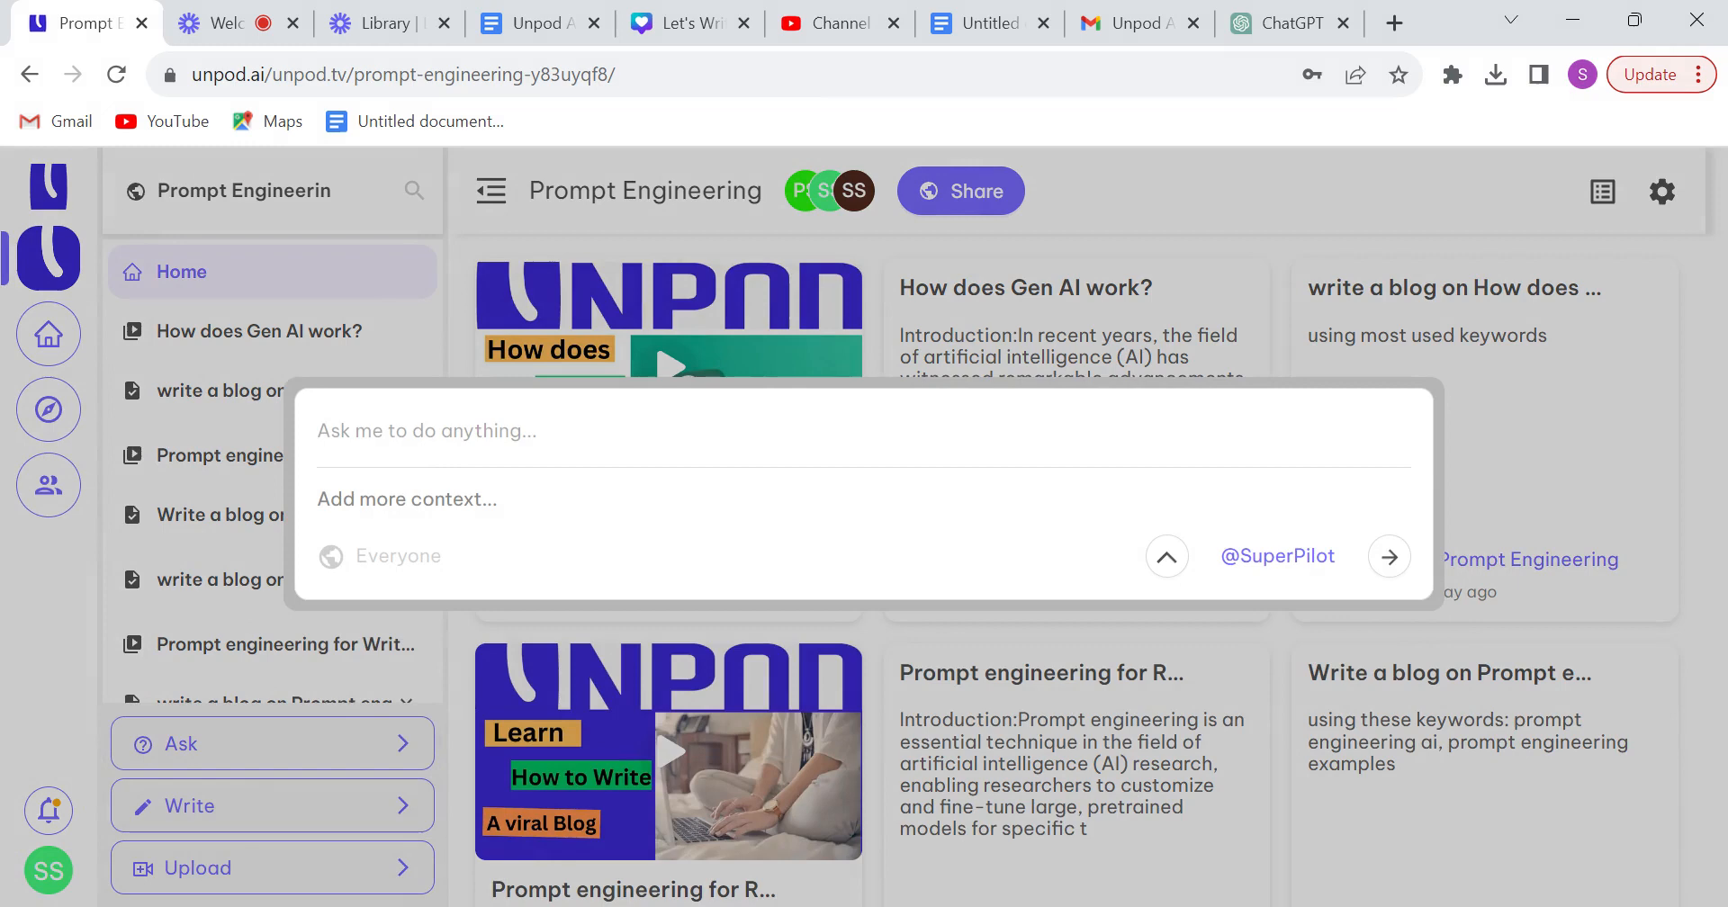
Enter the request 'write a blog on What does a prompt engineer do?' without sending it
left_click(427, 430)
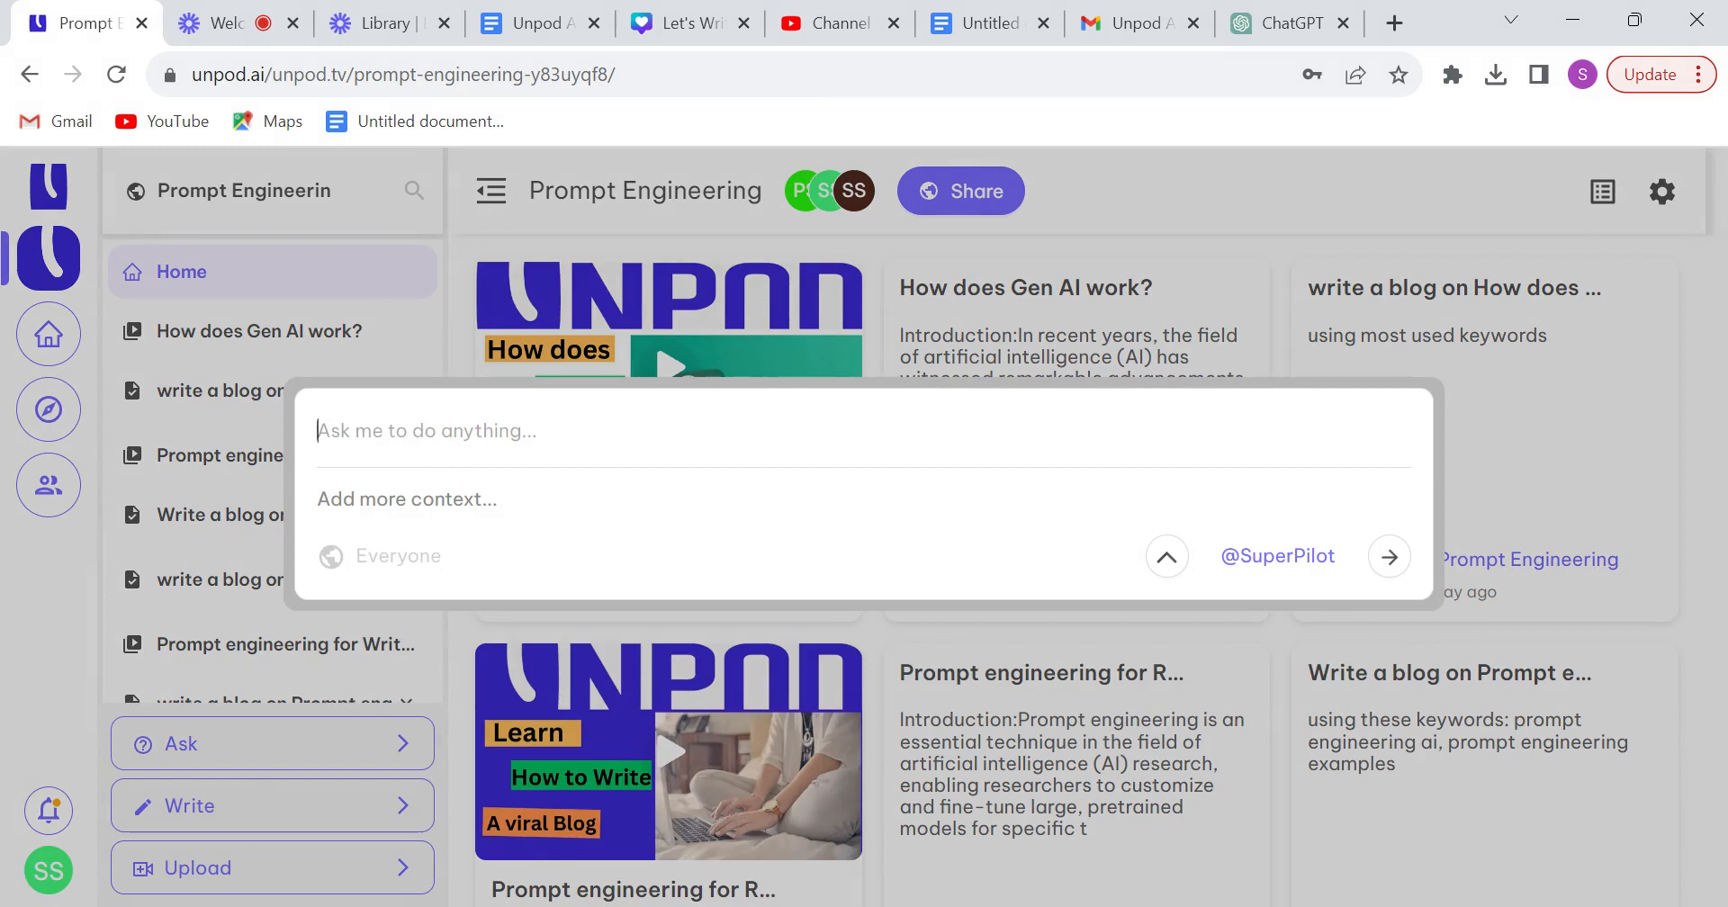
type("write a")
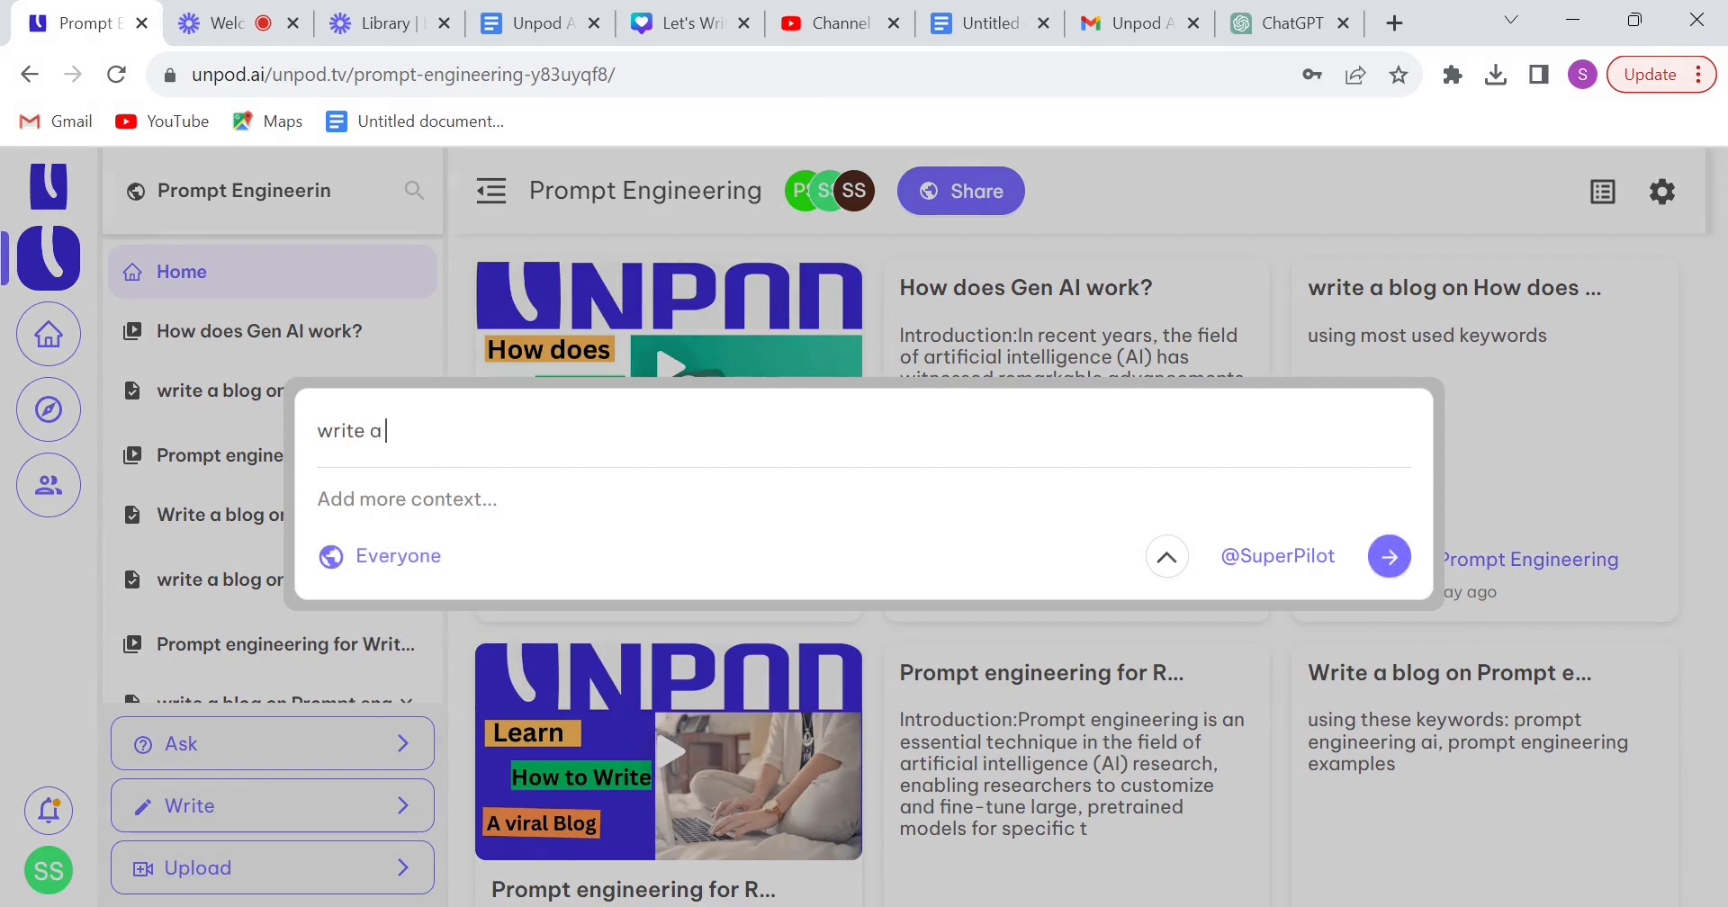
type("blog on")
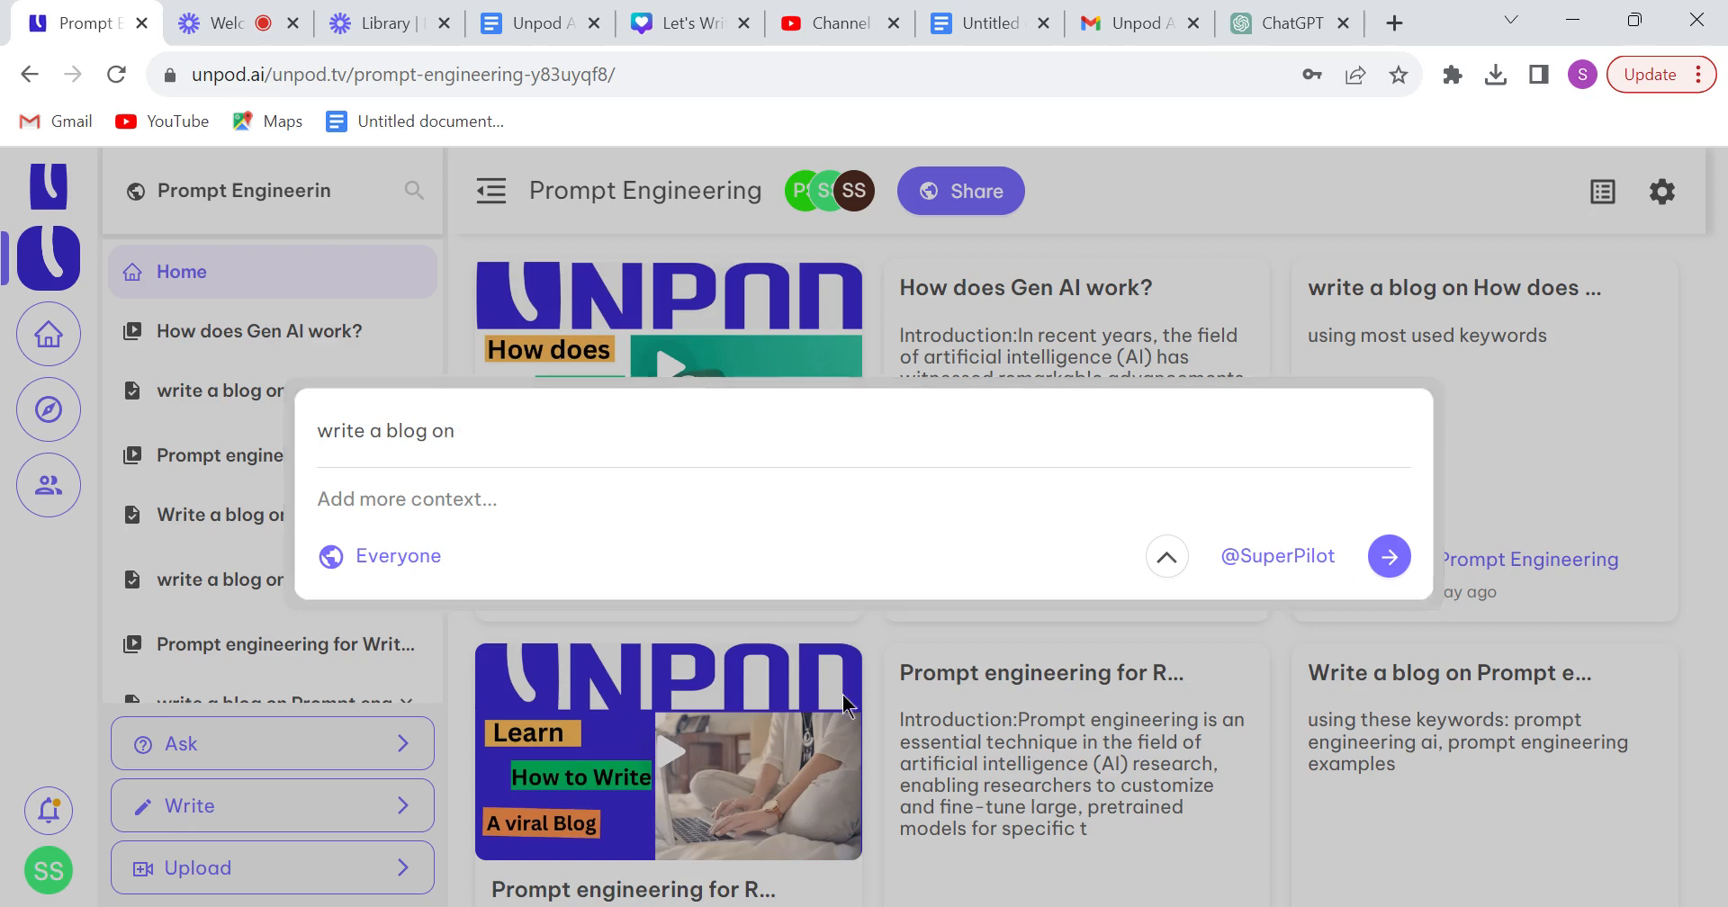
mouse_move(968, 805)
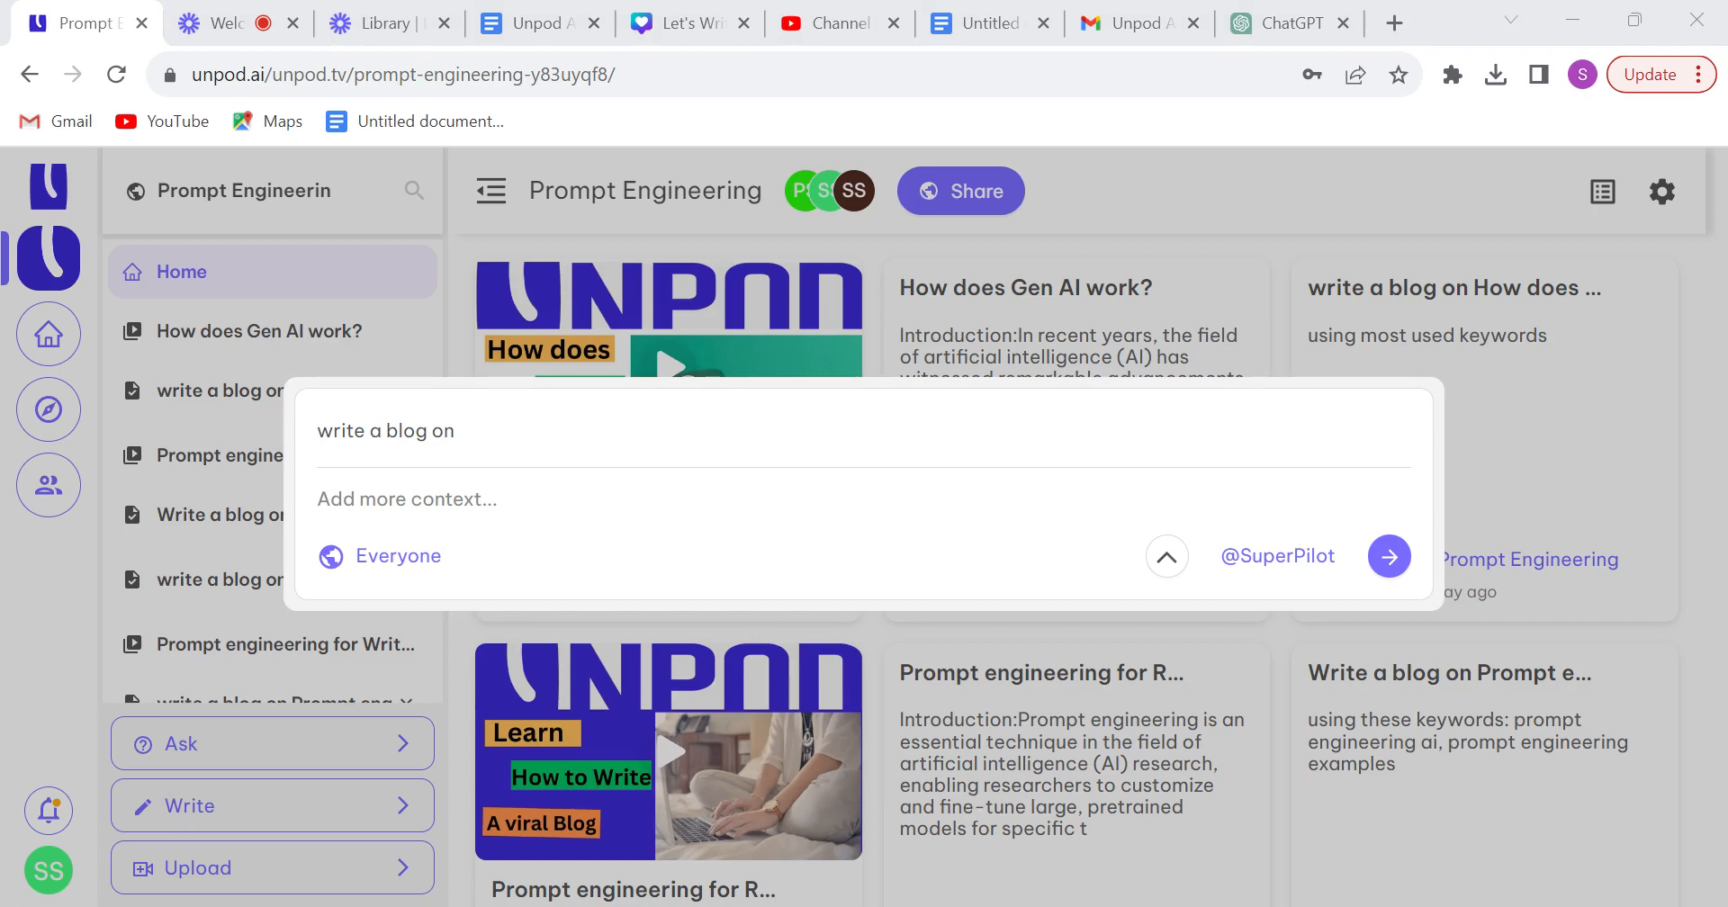
left_click(502, 430)
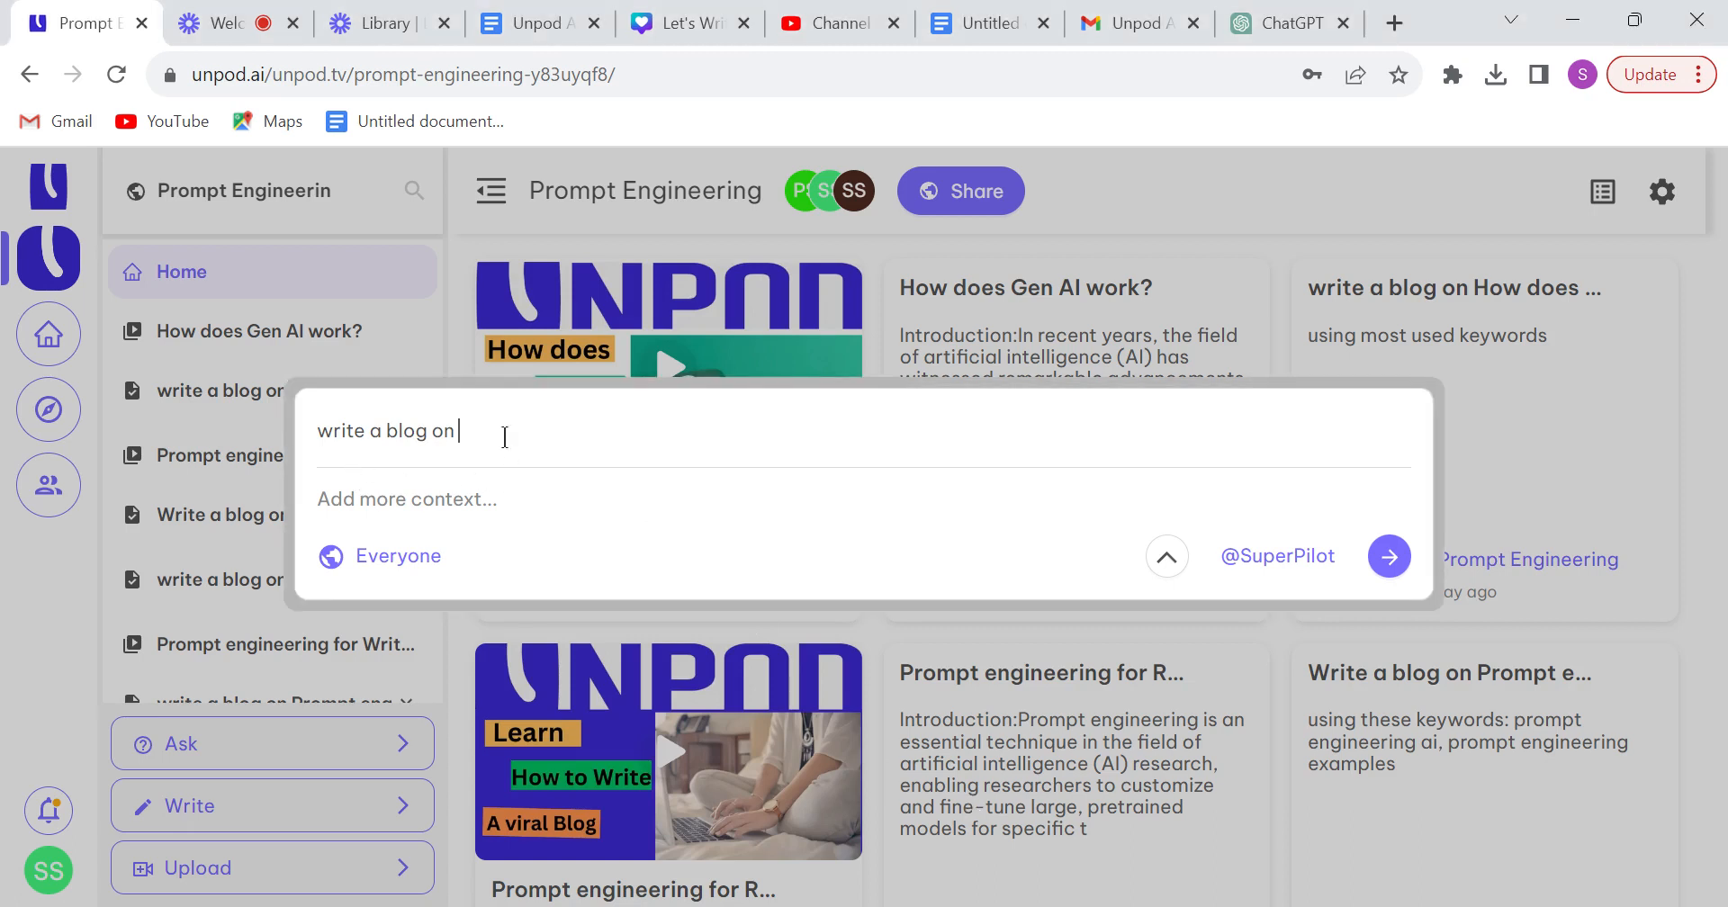
type("What does a prompt engineer do?")
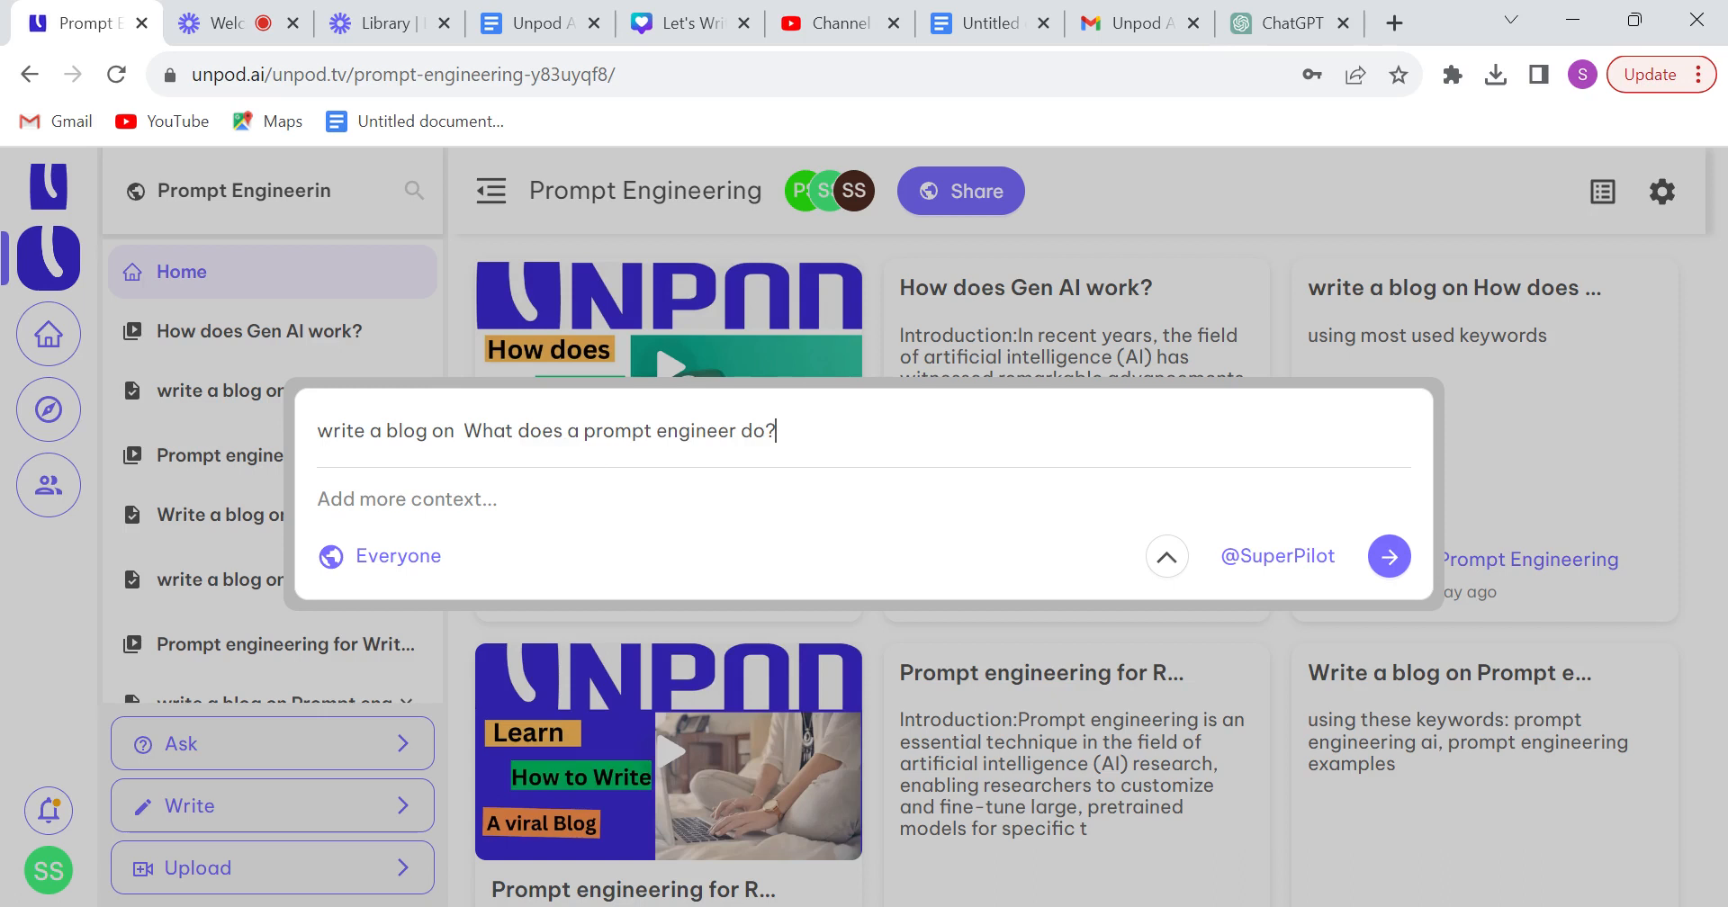
left_click(578, 508)
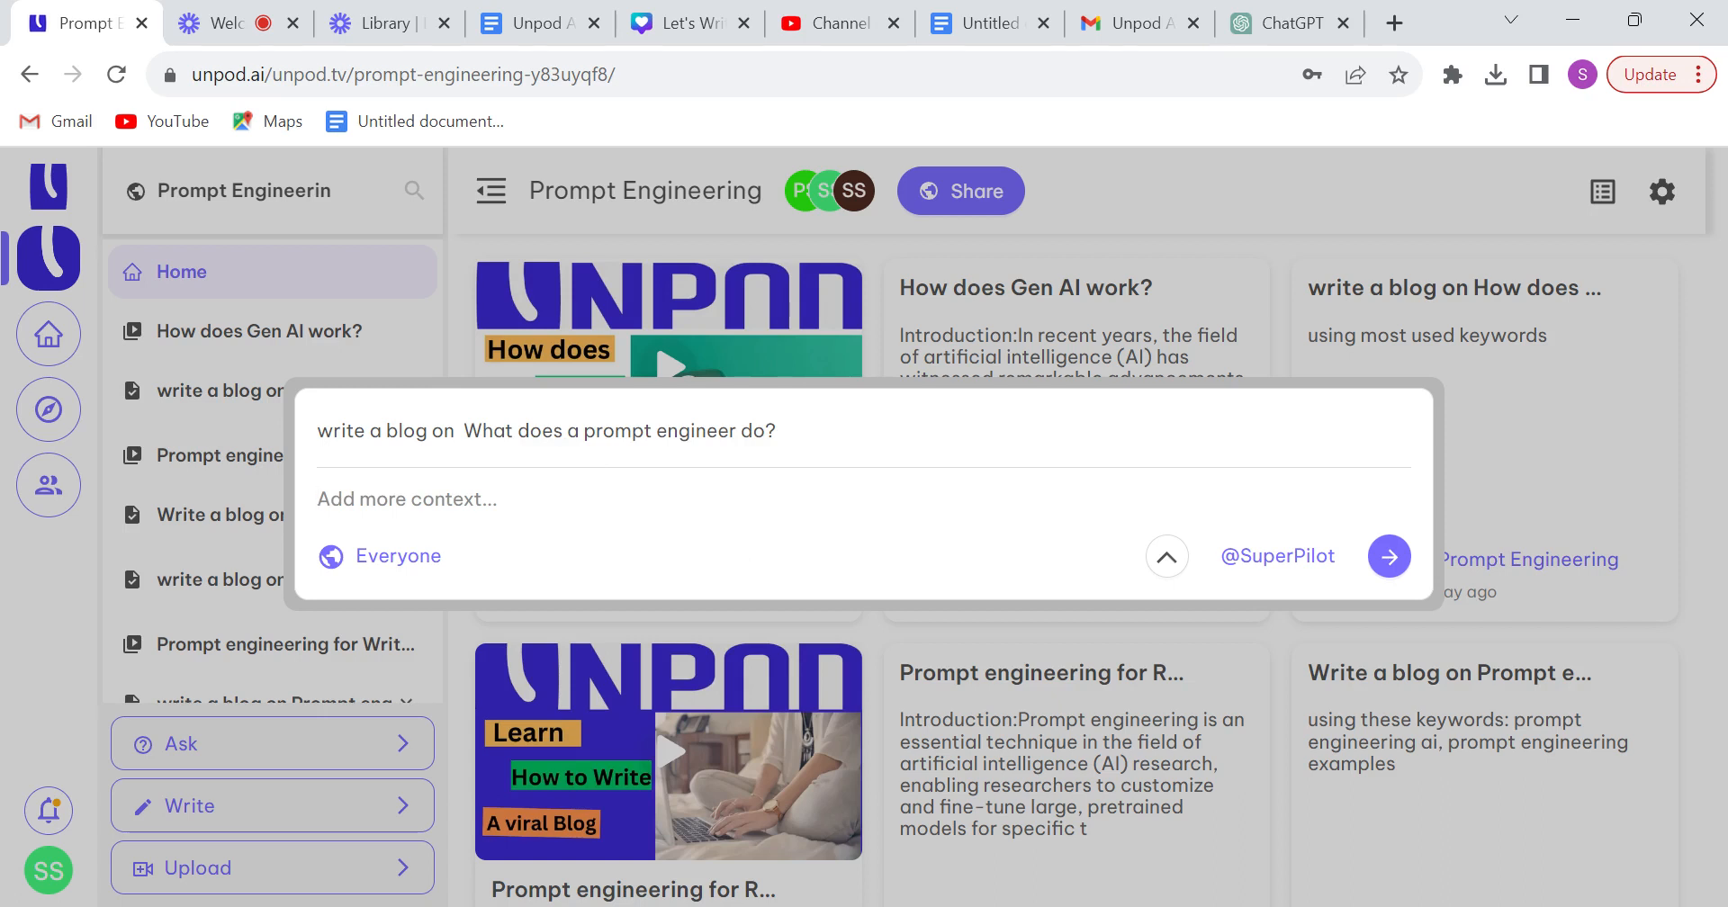
Add context 'using these keywords:' followed by the four prompt-engineering keyword lines
left_click(406, 499)
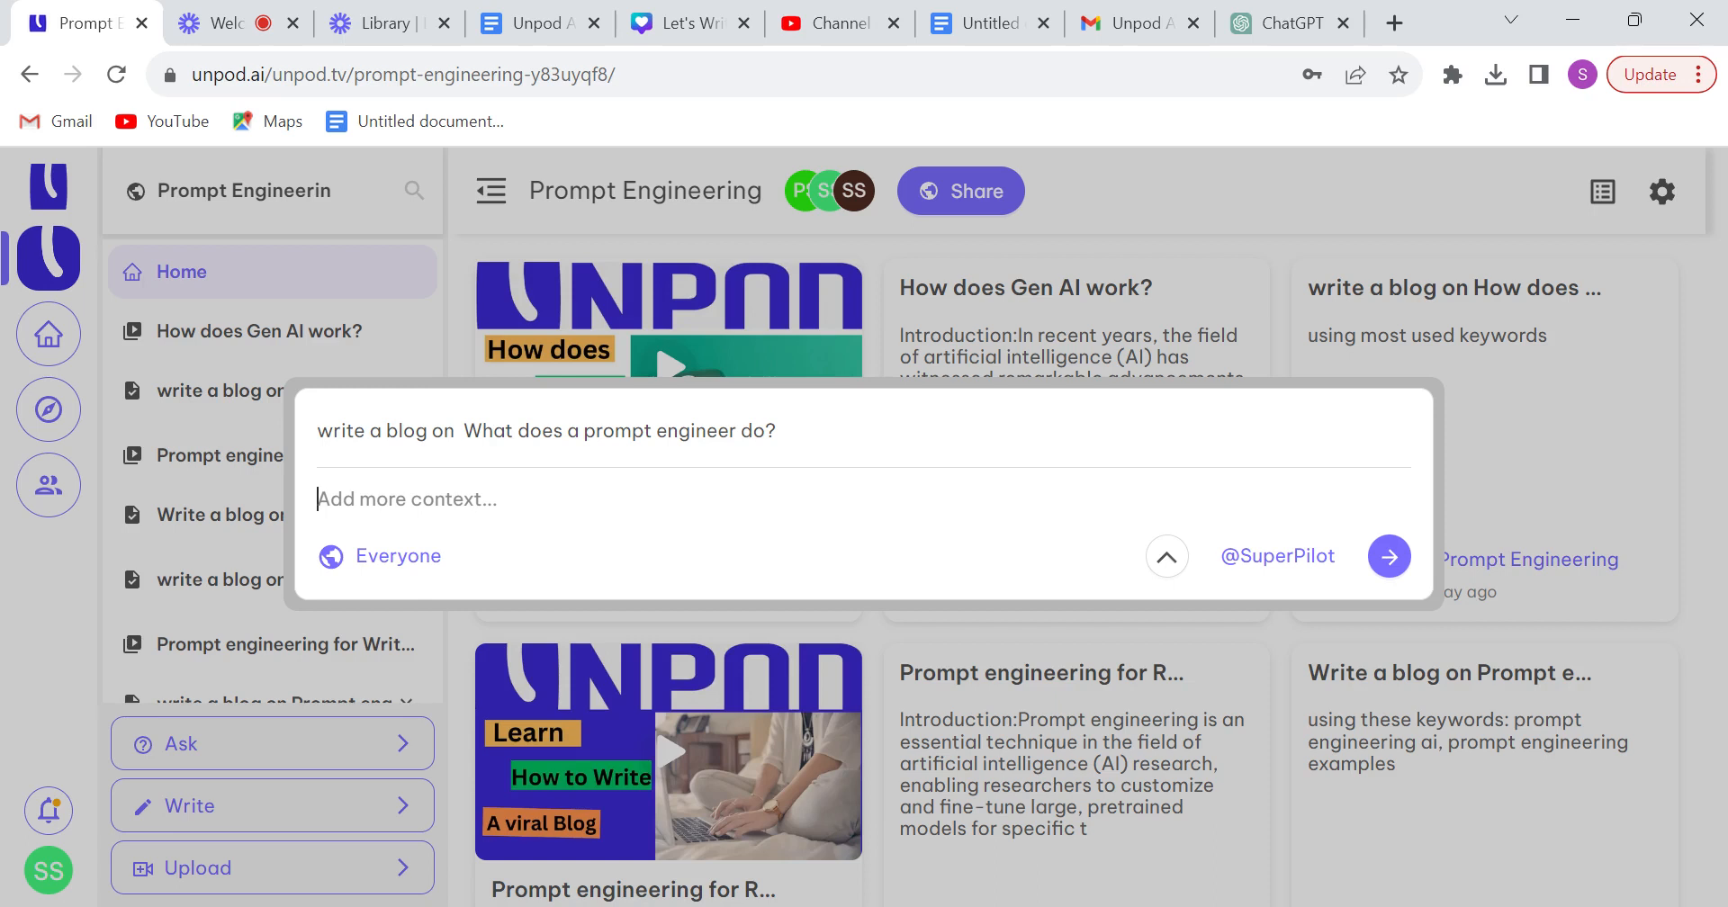
type("u")
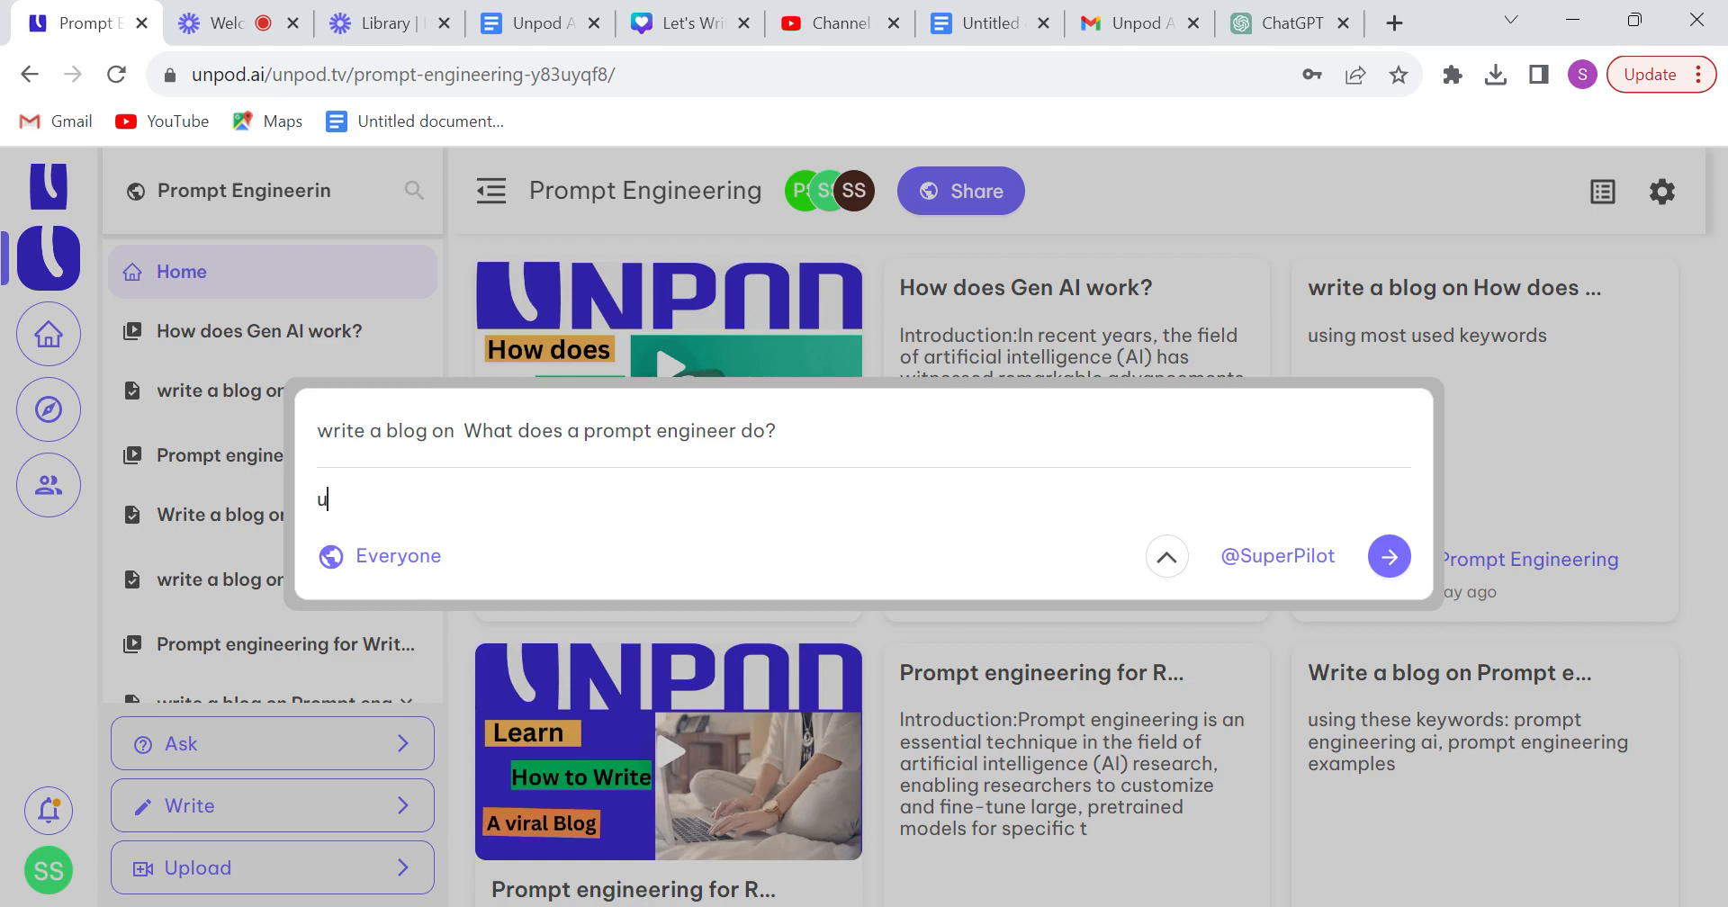
type("sing")
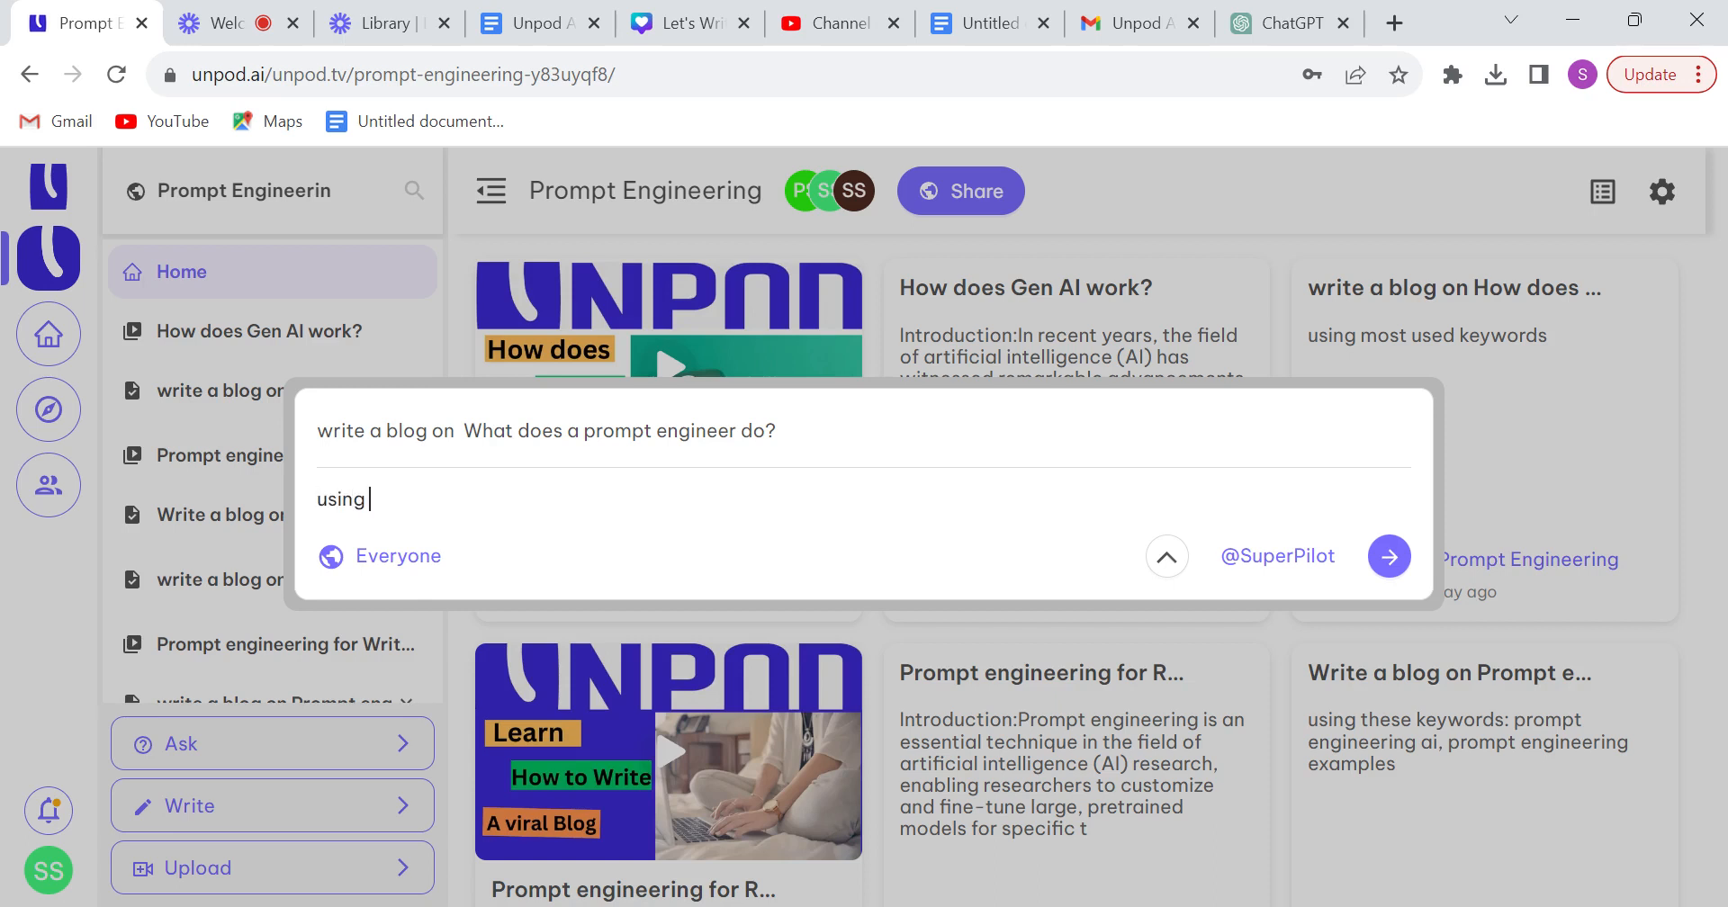
type("these k")
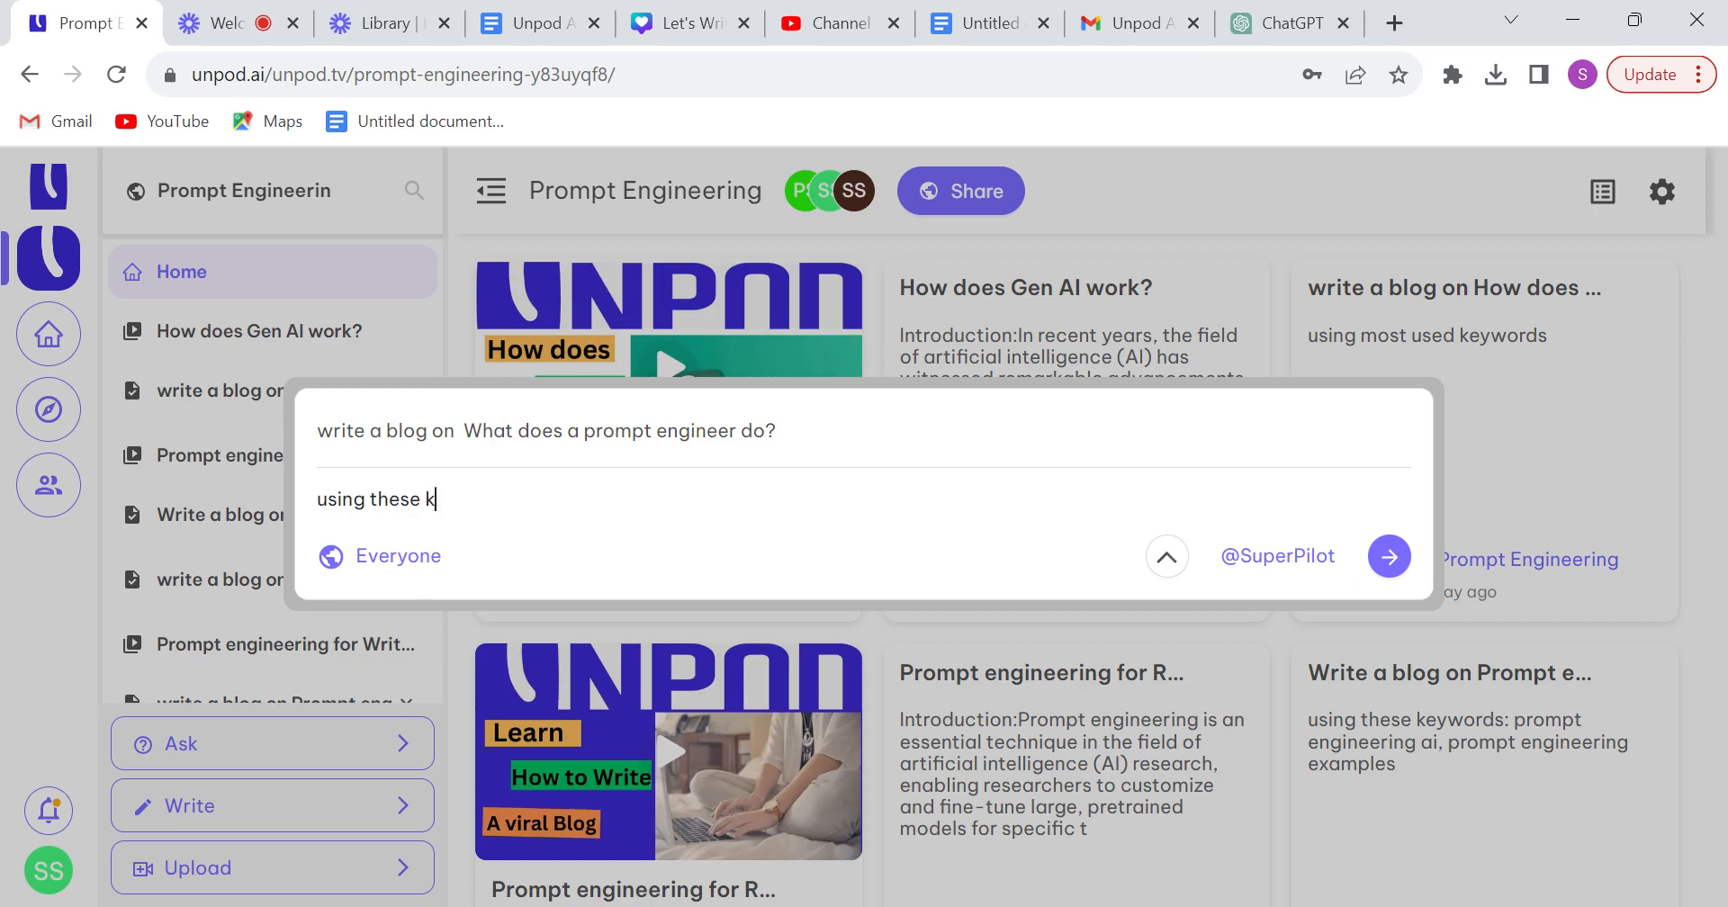
type("eywords")
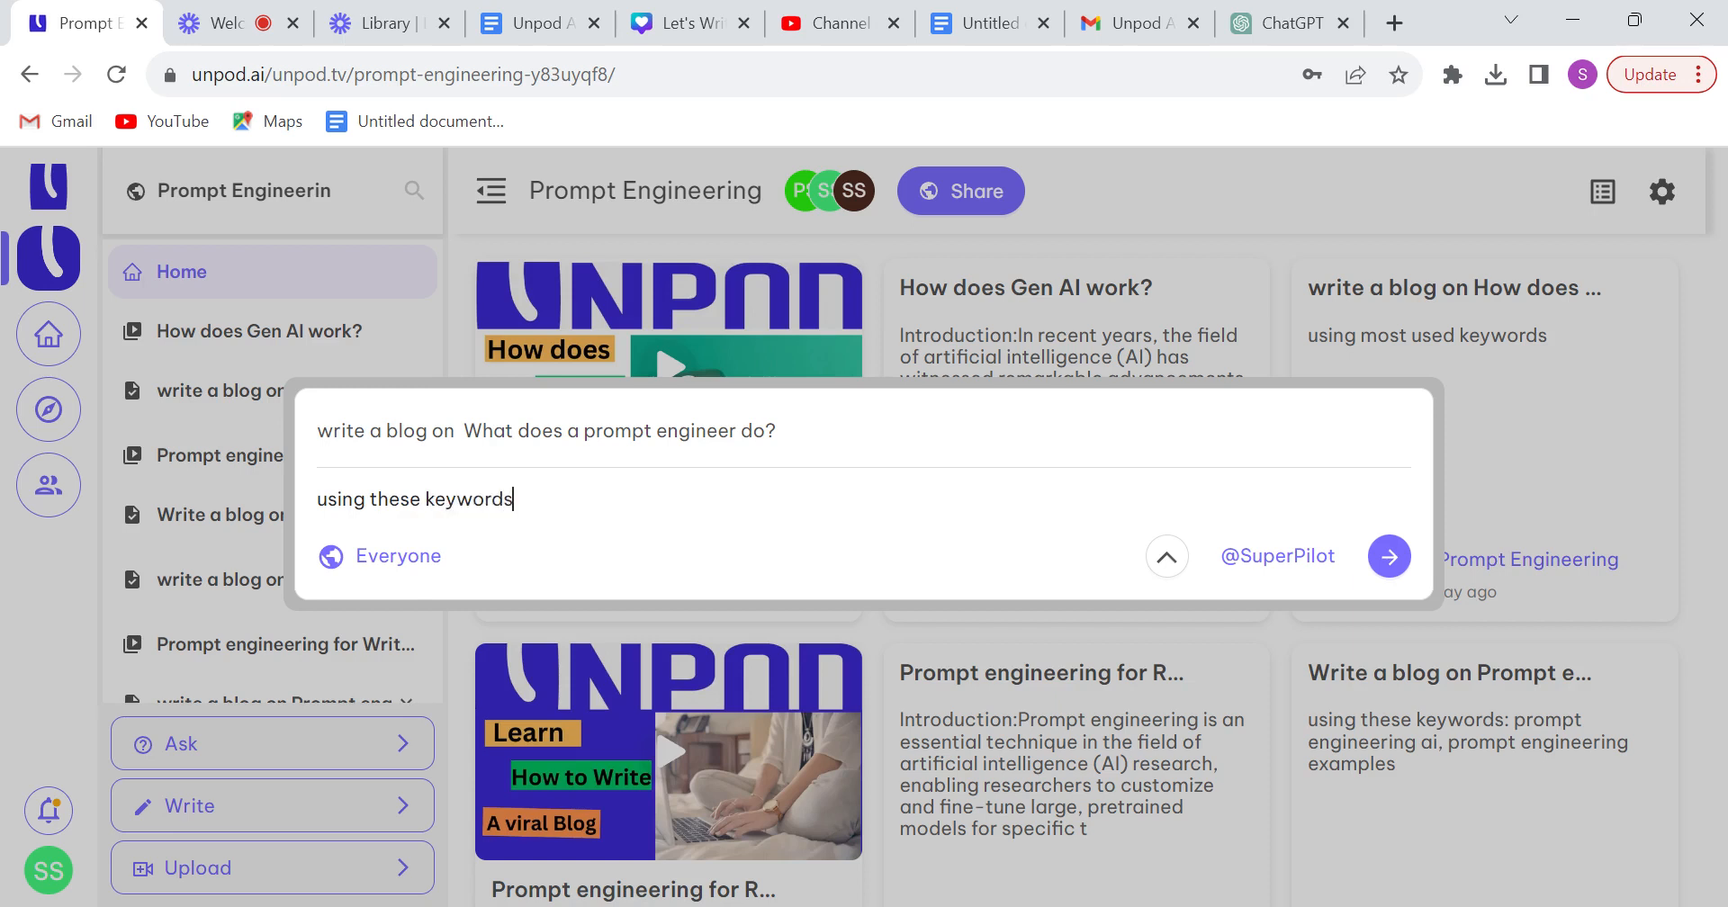
type(":")
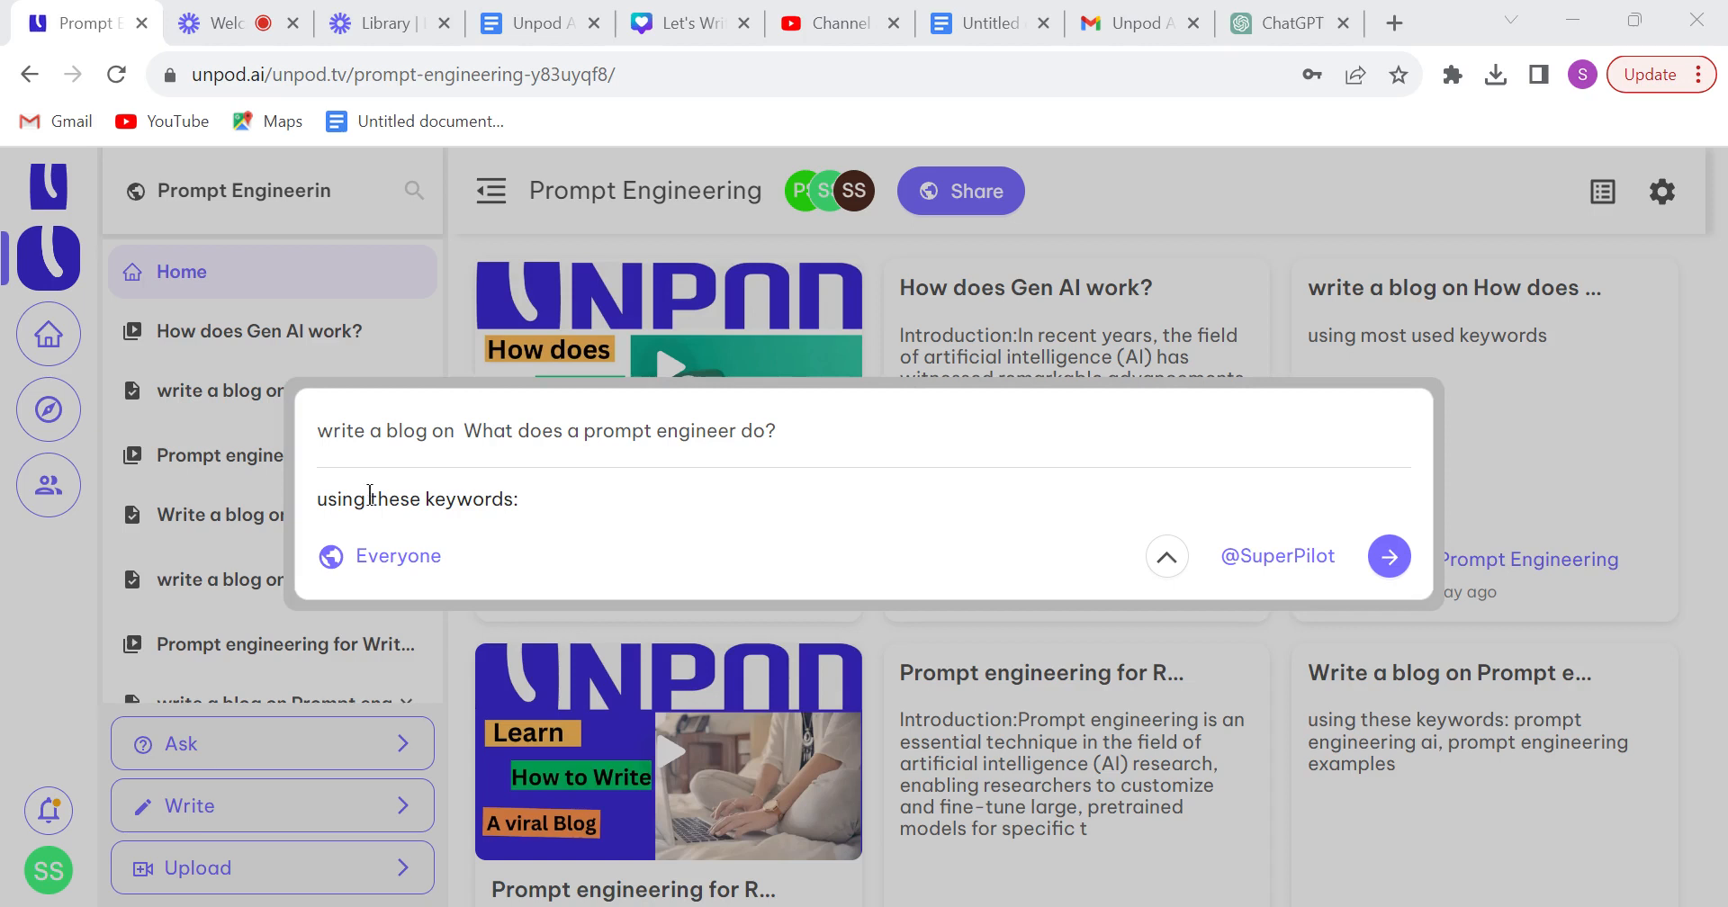
left_click(576, 499)
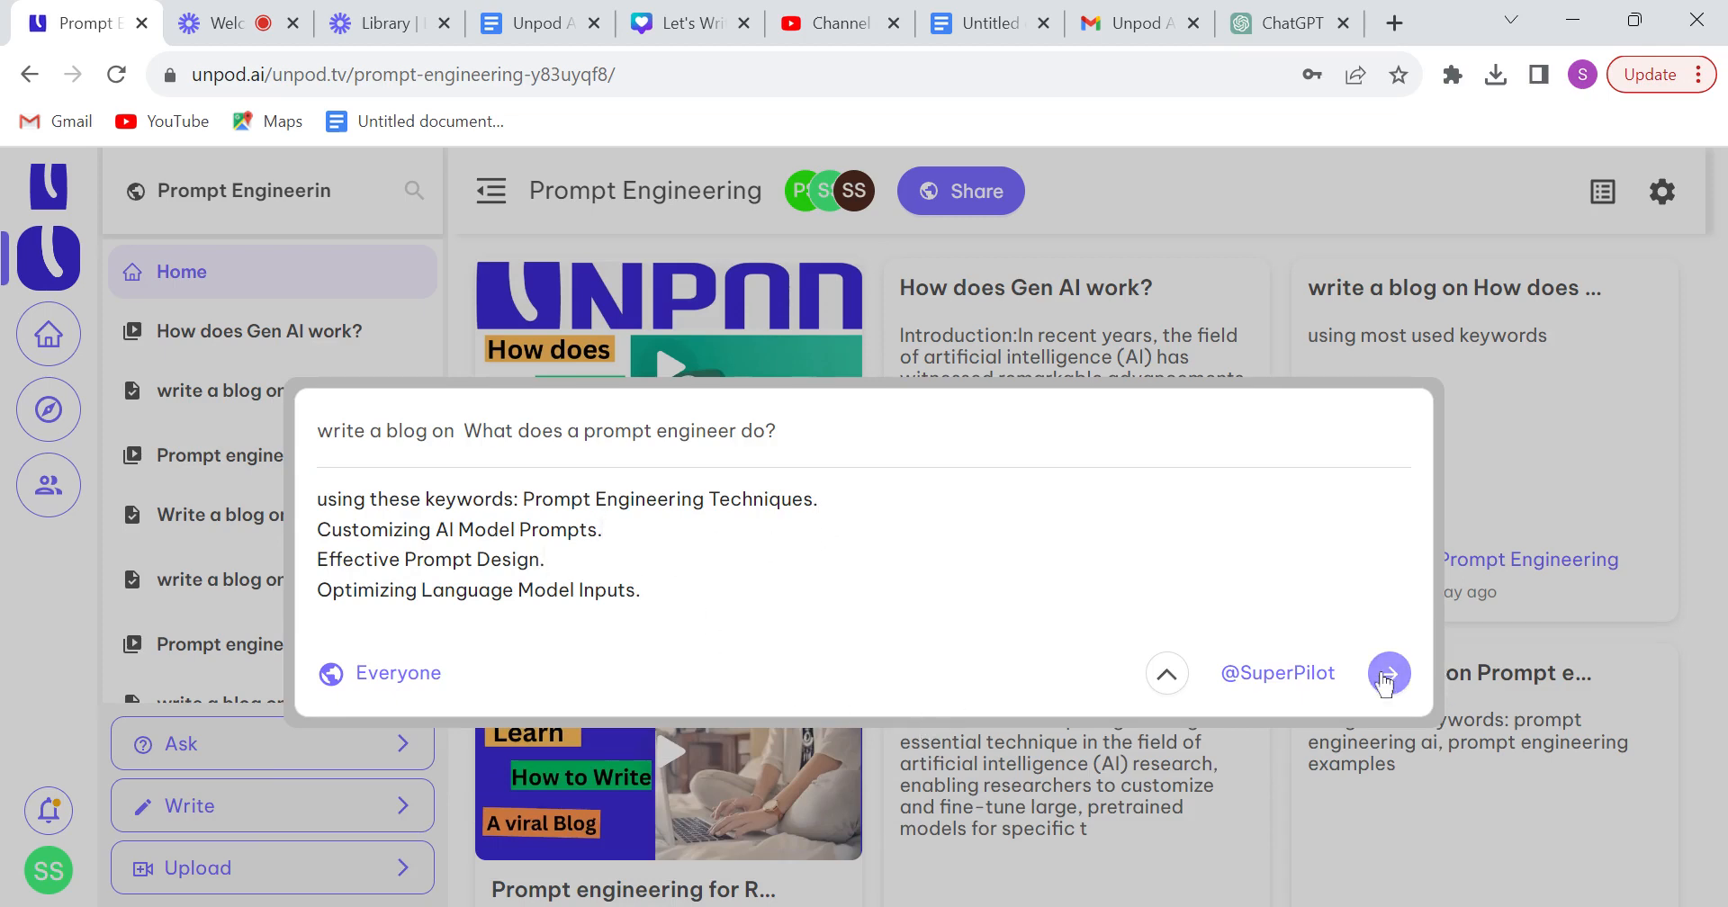
Send the request and follow Superpilot's blog through the skills list to its conclusion
left_click(1387, 673)
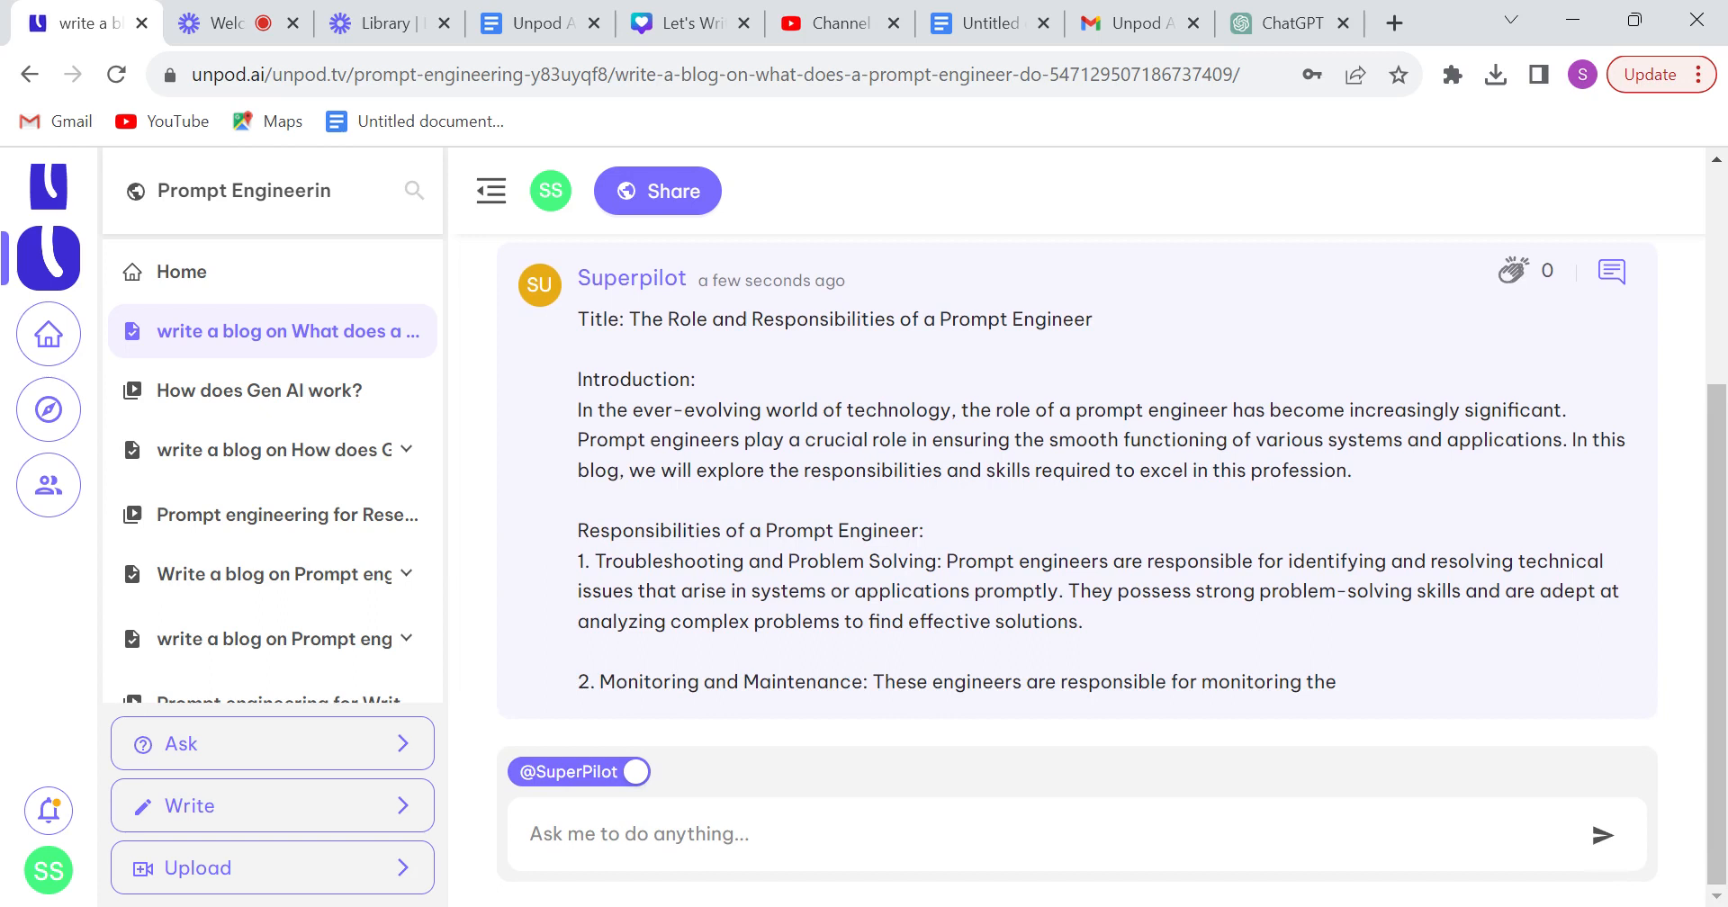
scroll("down", 3)
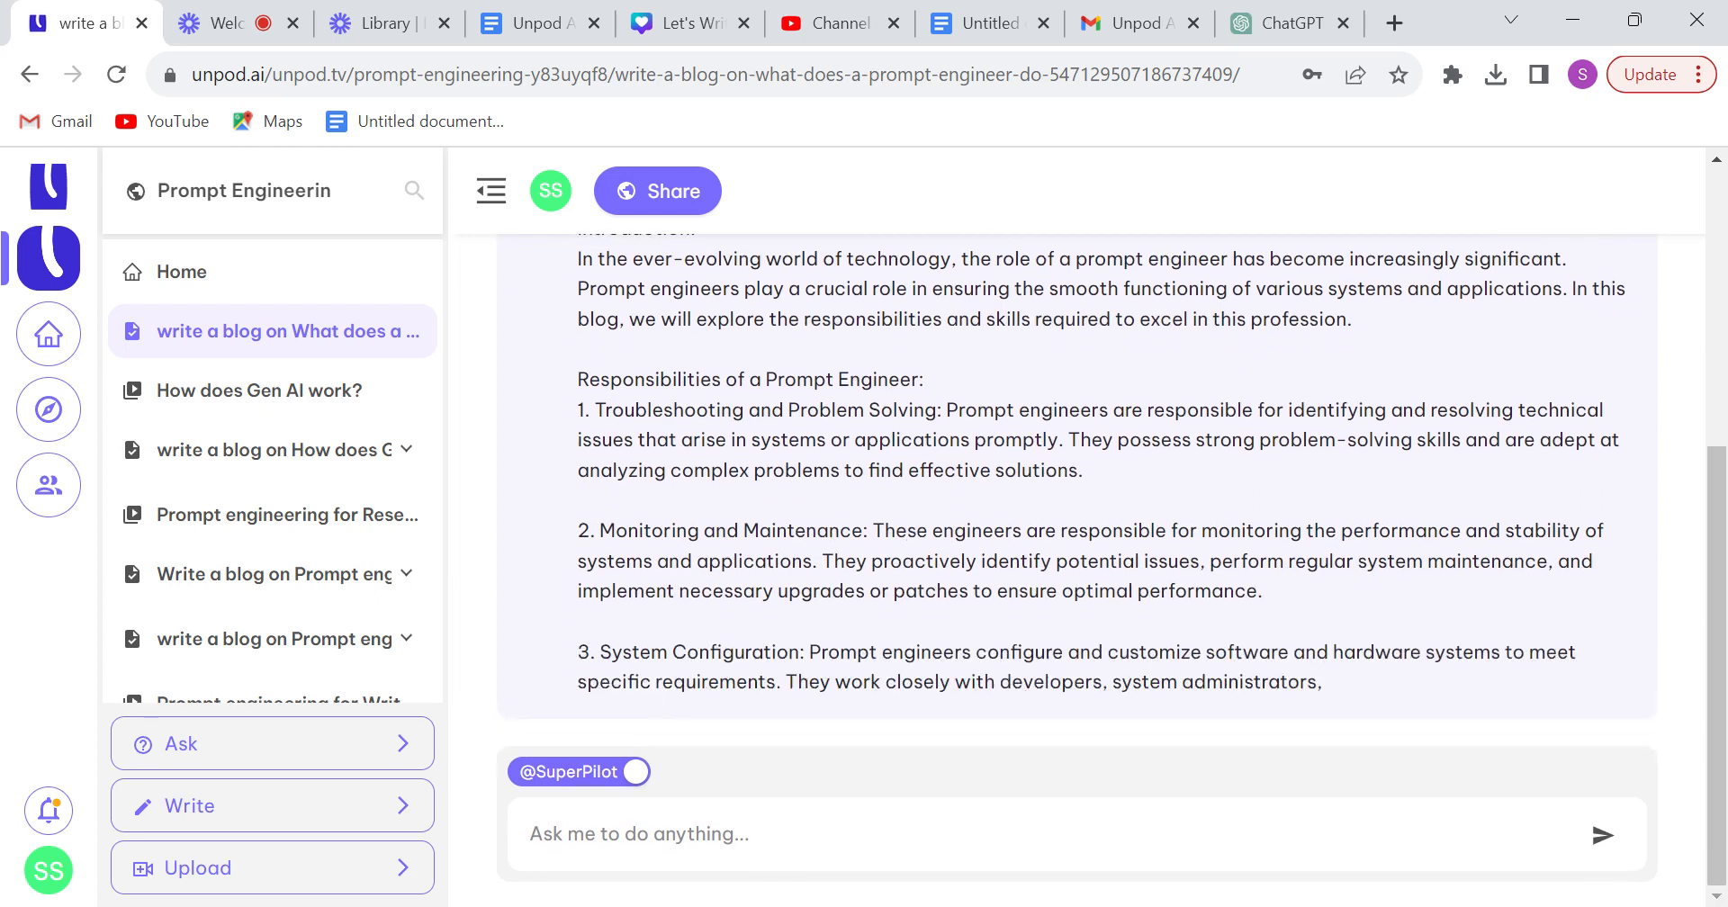
scroll("down", 3)
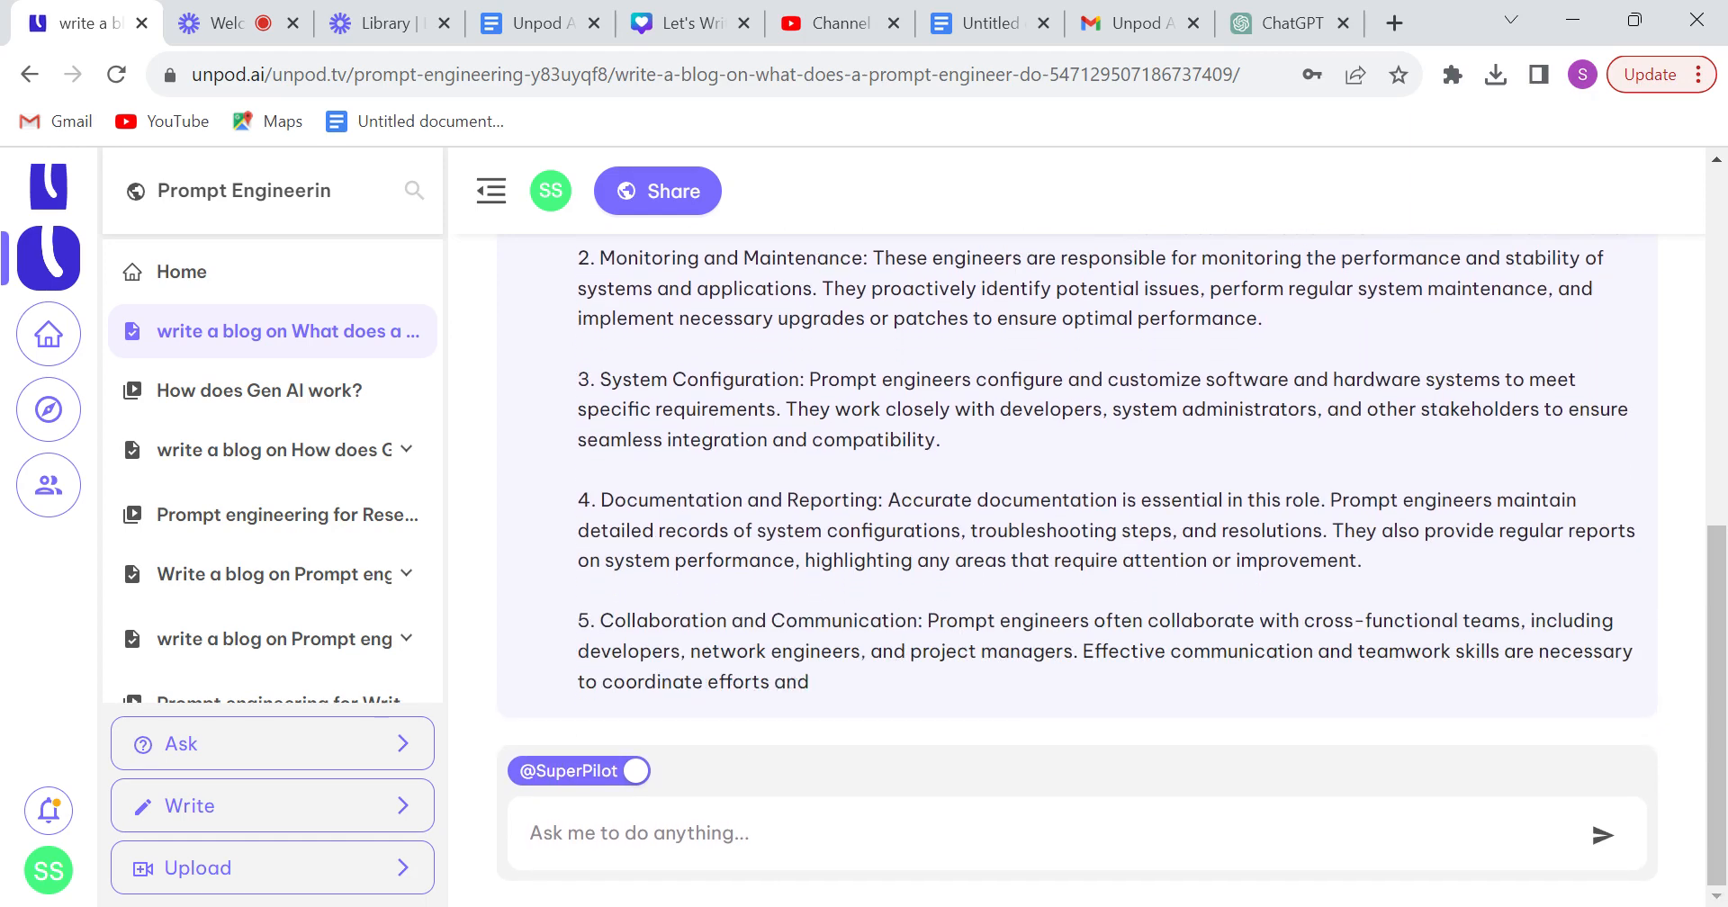
scroll("down", 3)
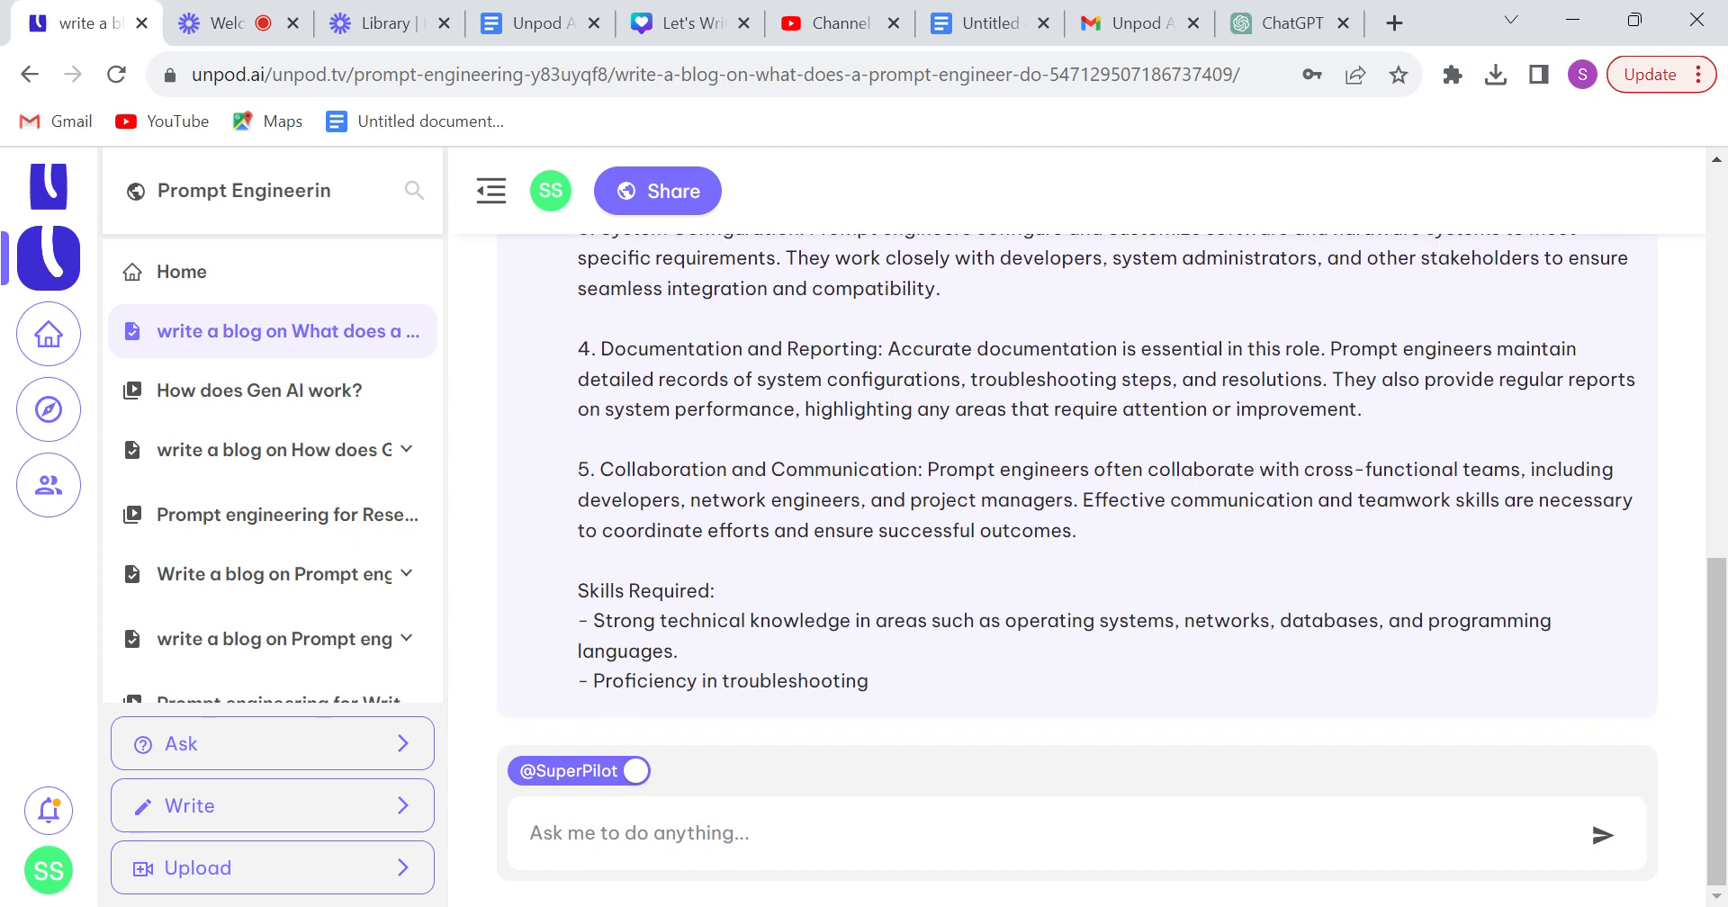
scroll("down", 3)
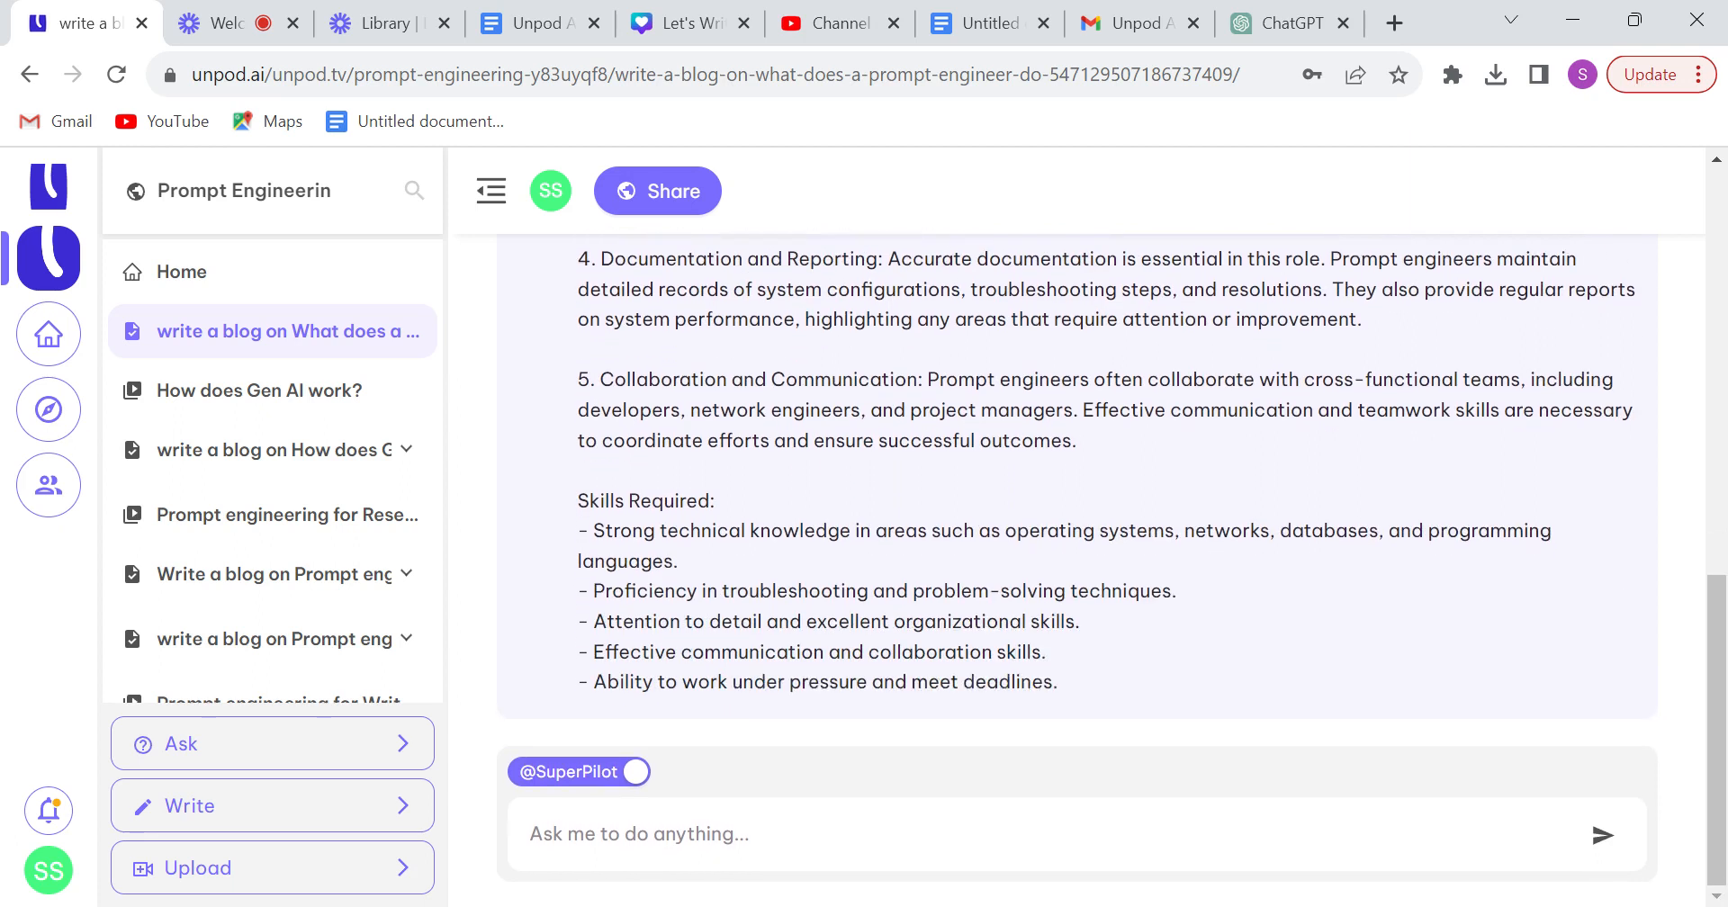
scroll("down", 3)
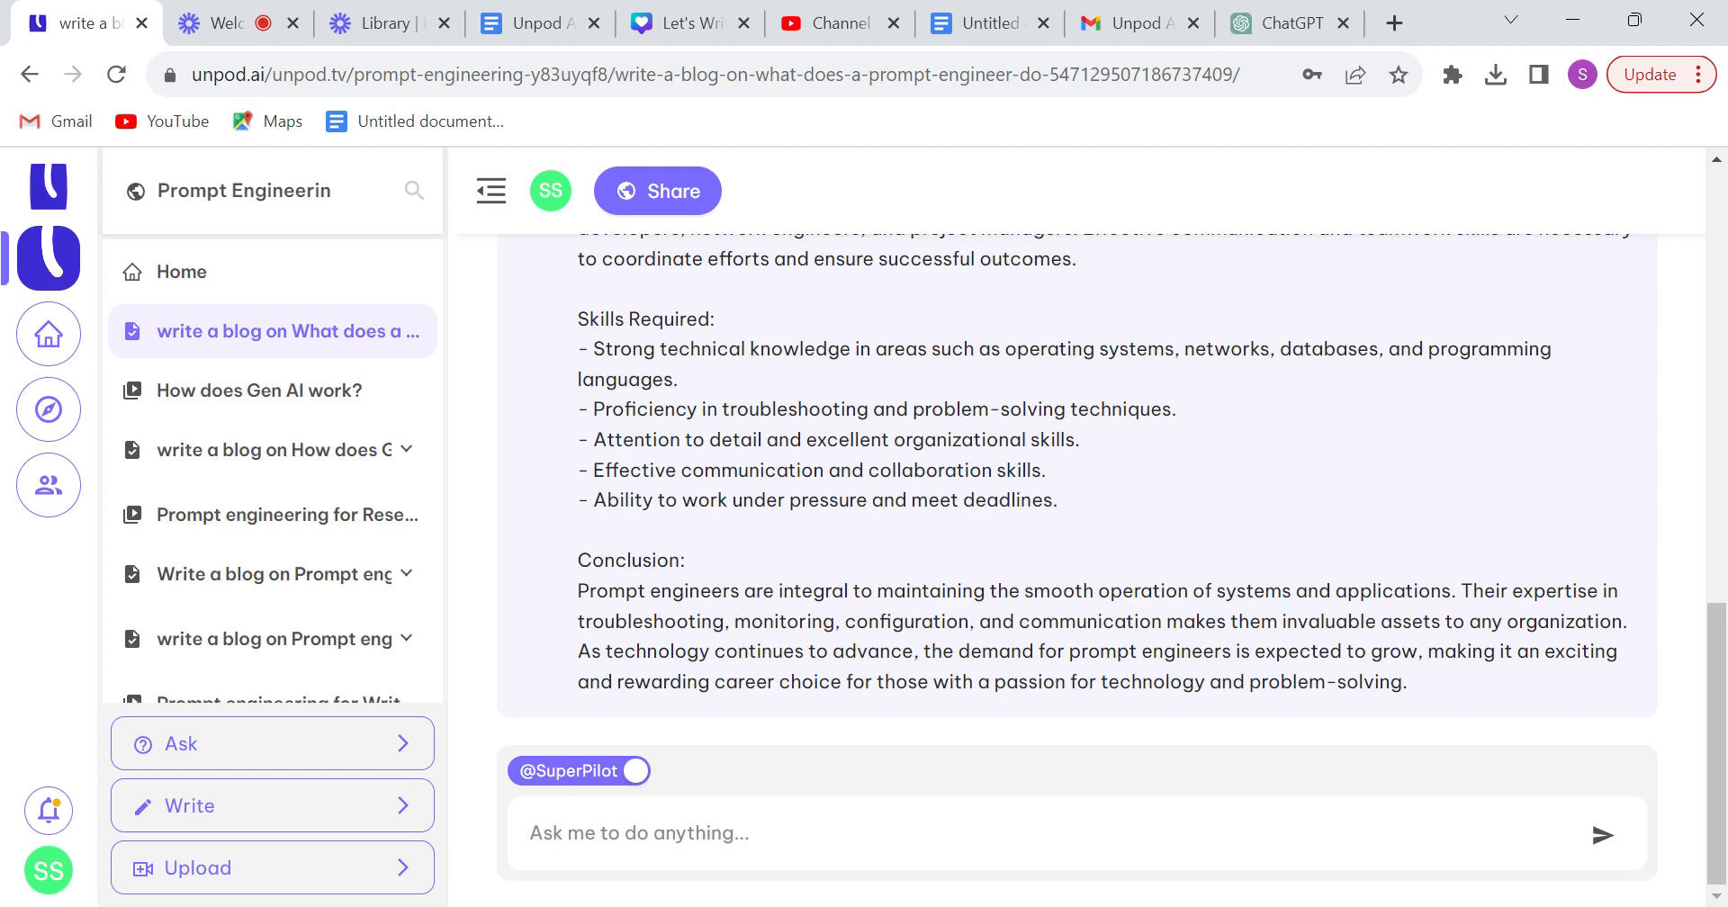
Copy the generated blog text and start a new post draft in the thread with it as the body
left_click(907, 529)
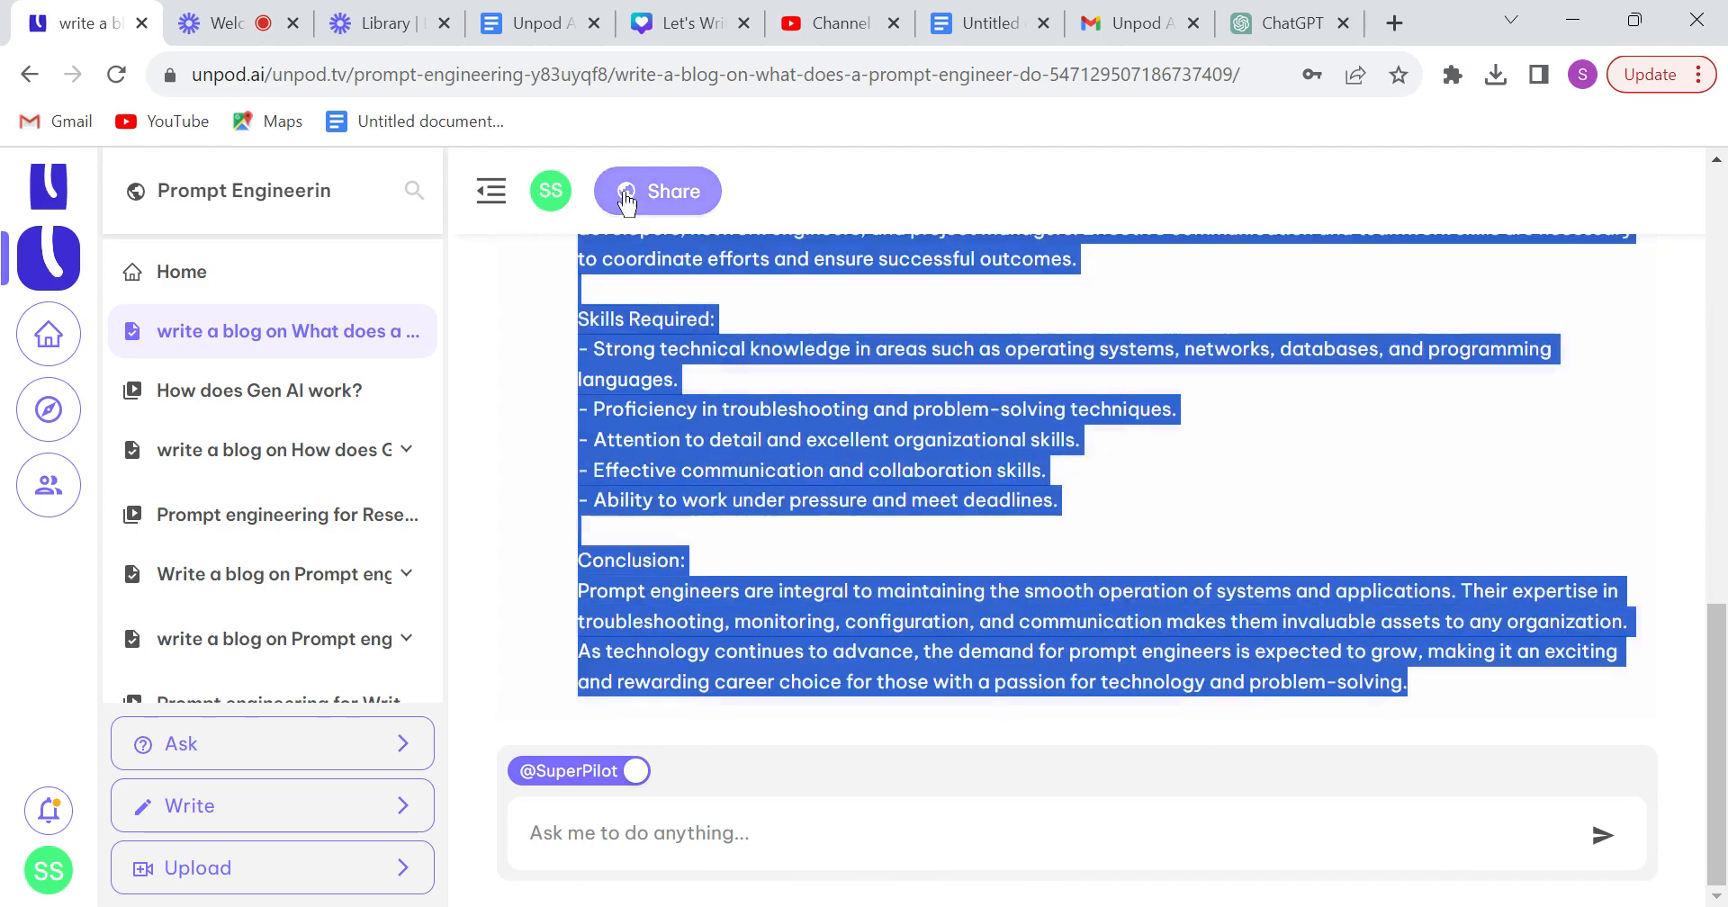
scroll("down", 3)
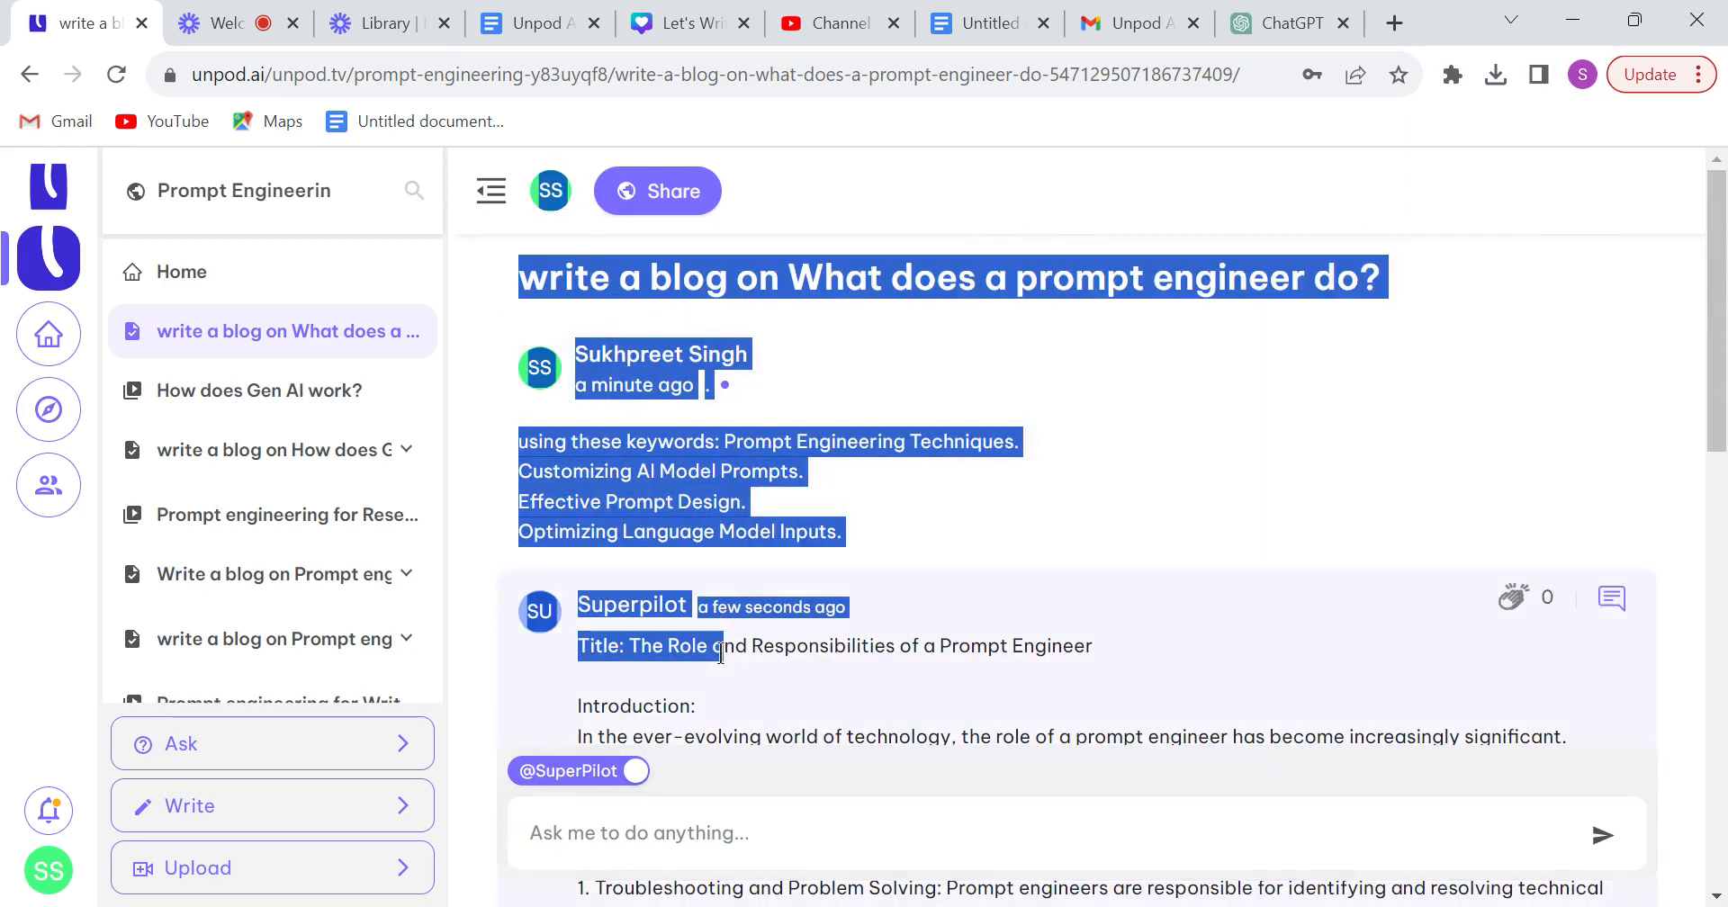
scroll("down", 3)
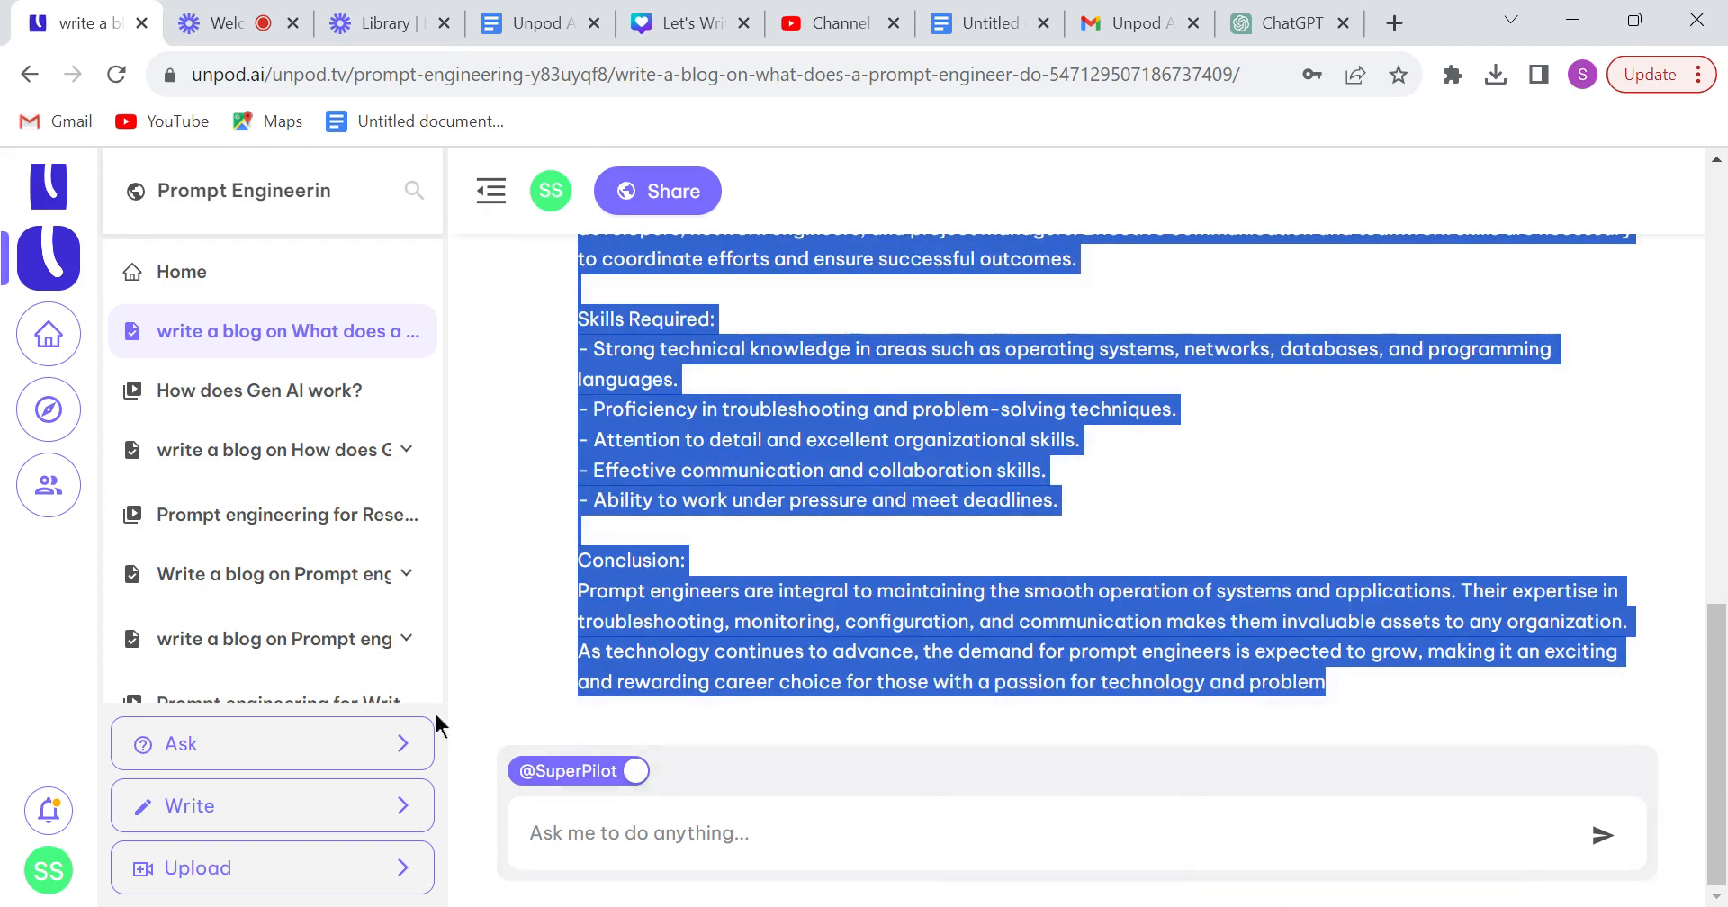
left_click(270, 806)
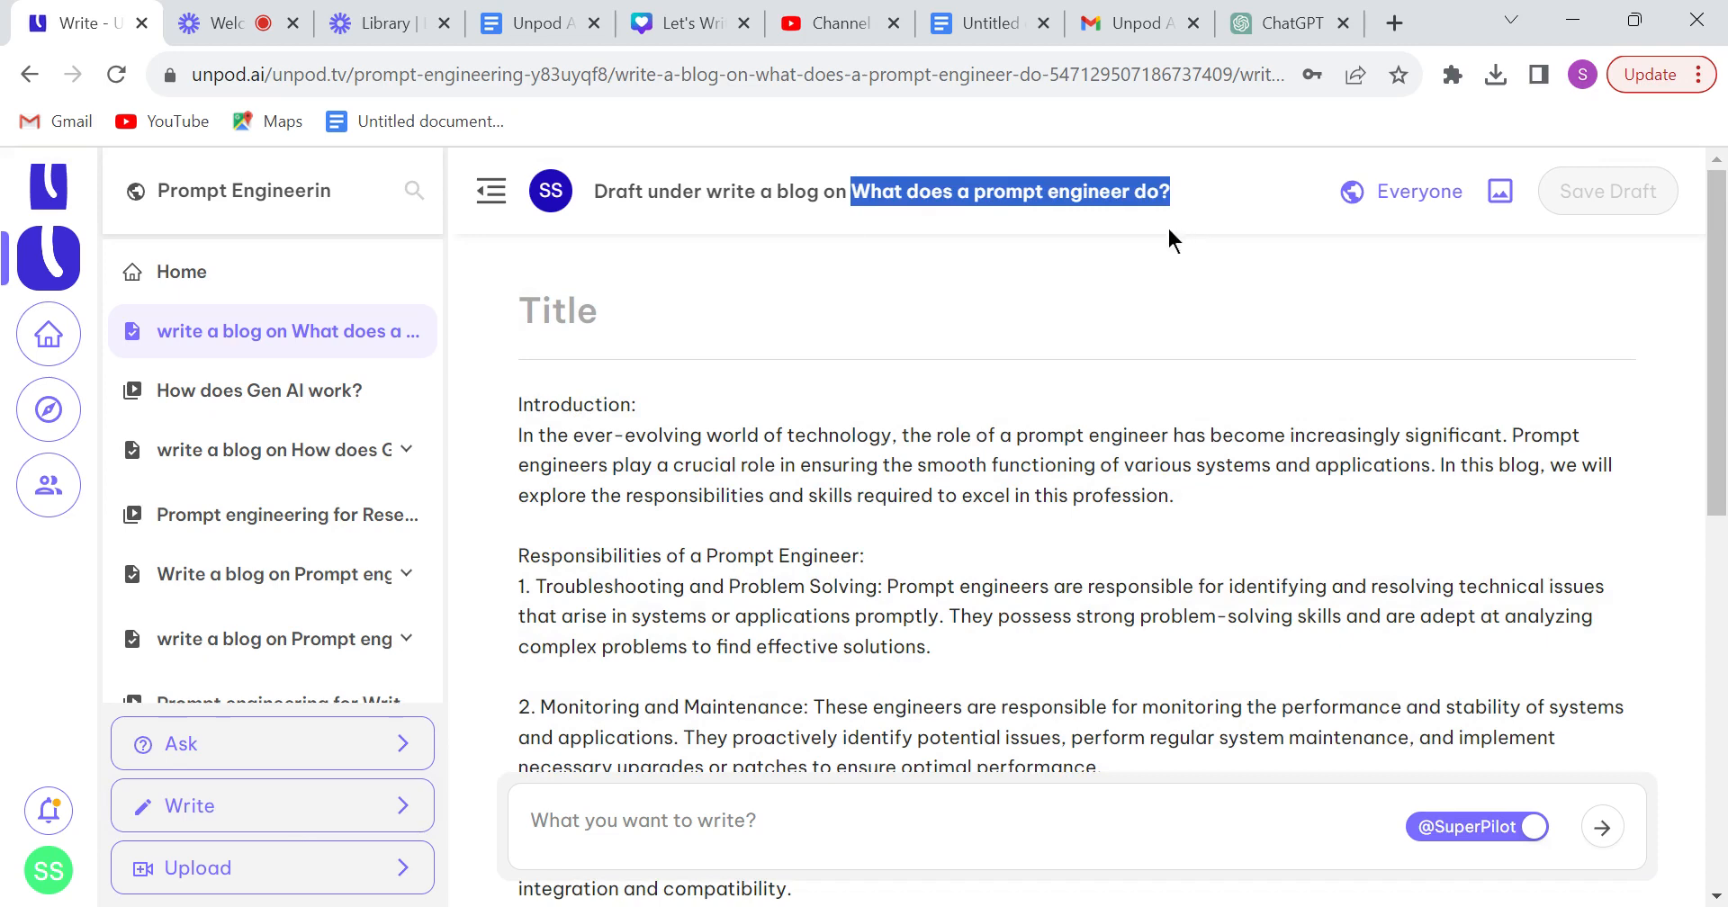
Title the draft 'What does a prompt engineer do?', bold the section headings from Introduction down, and publish it
left_click(630, 328)
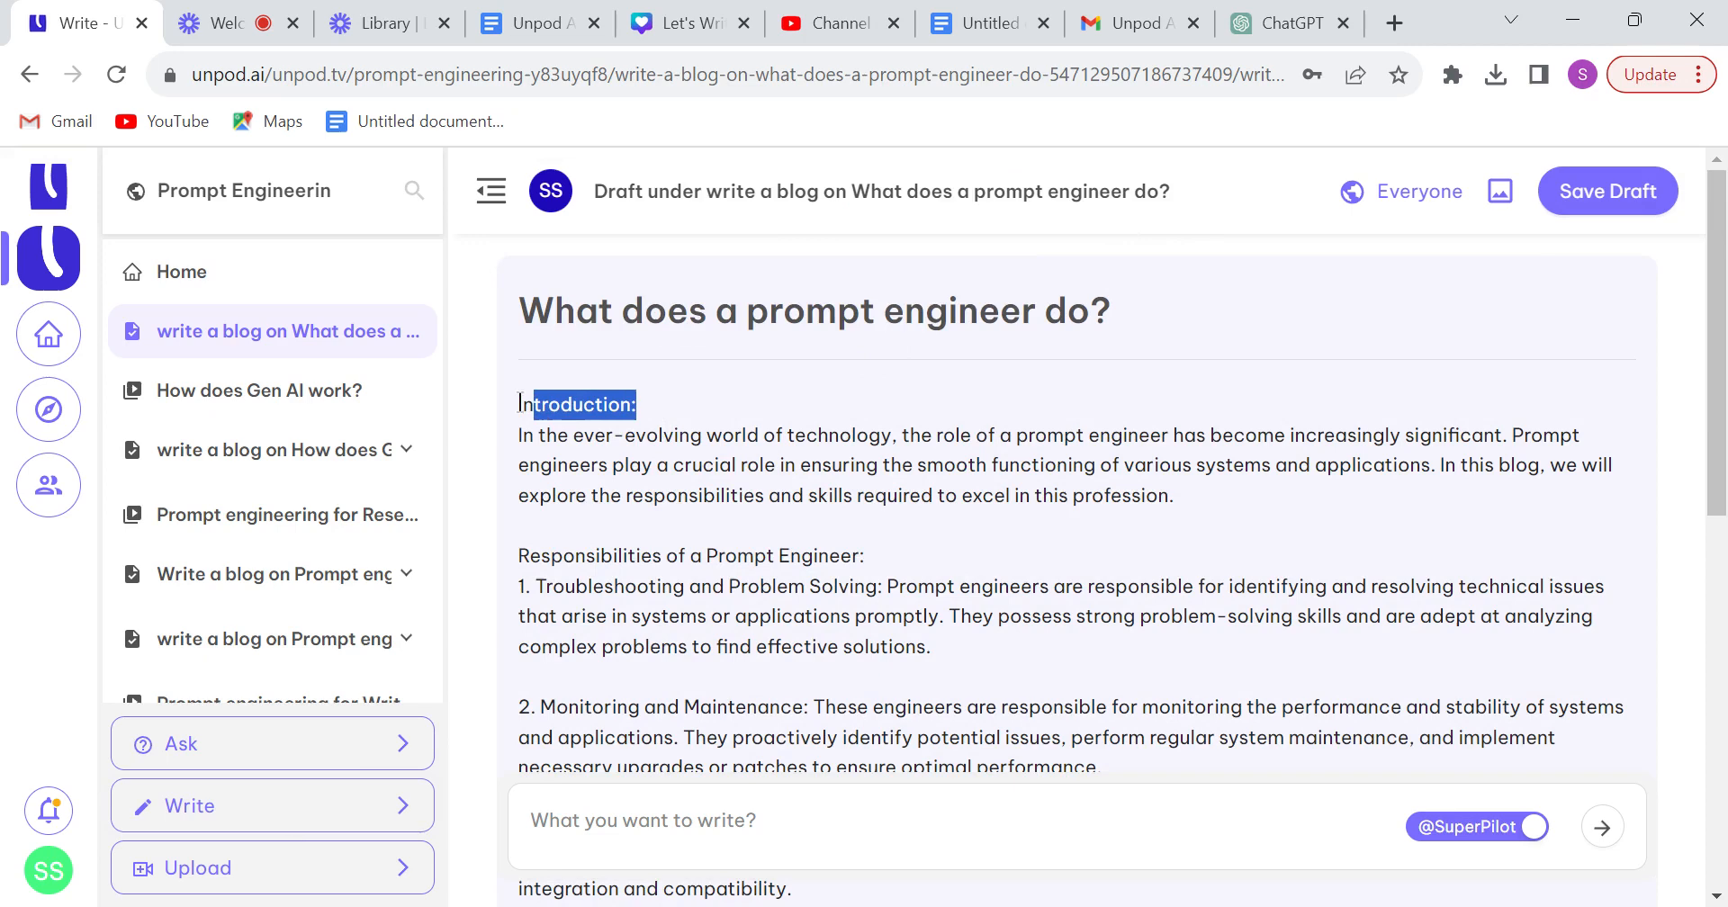
double_click(576, 405)
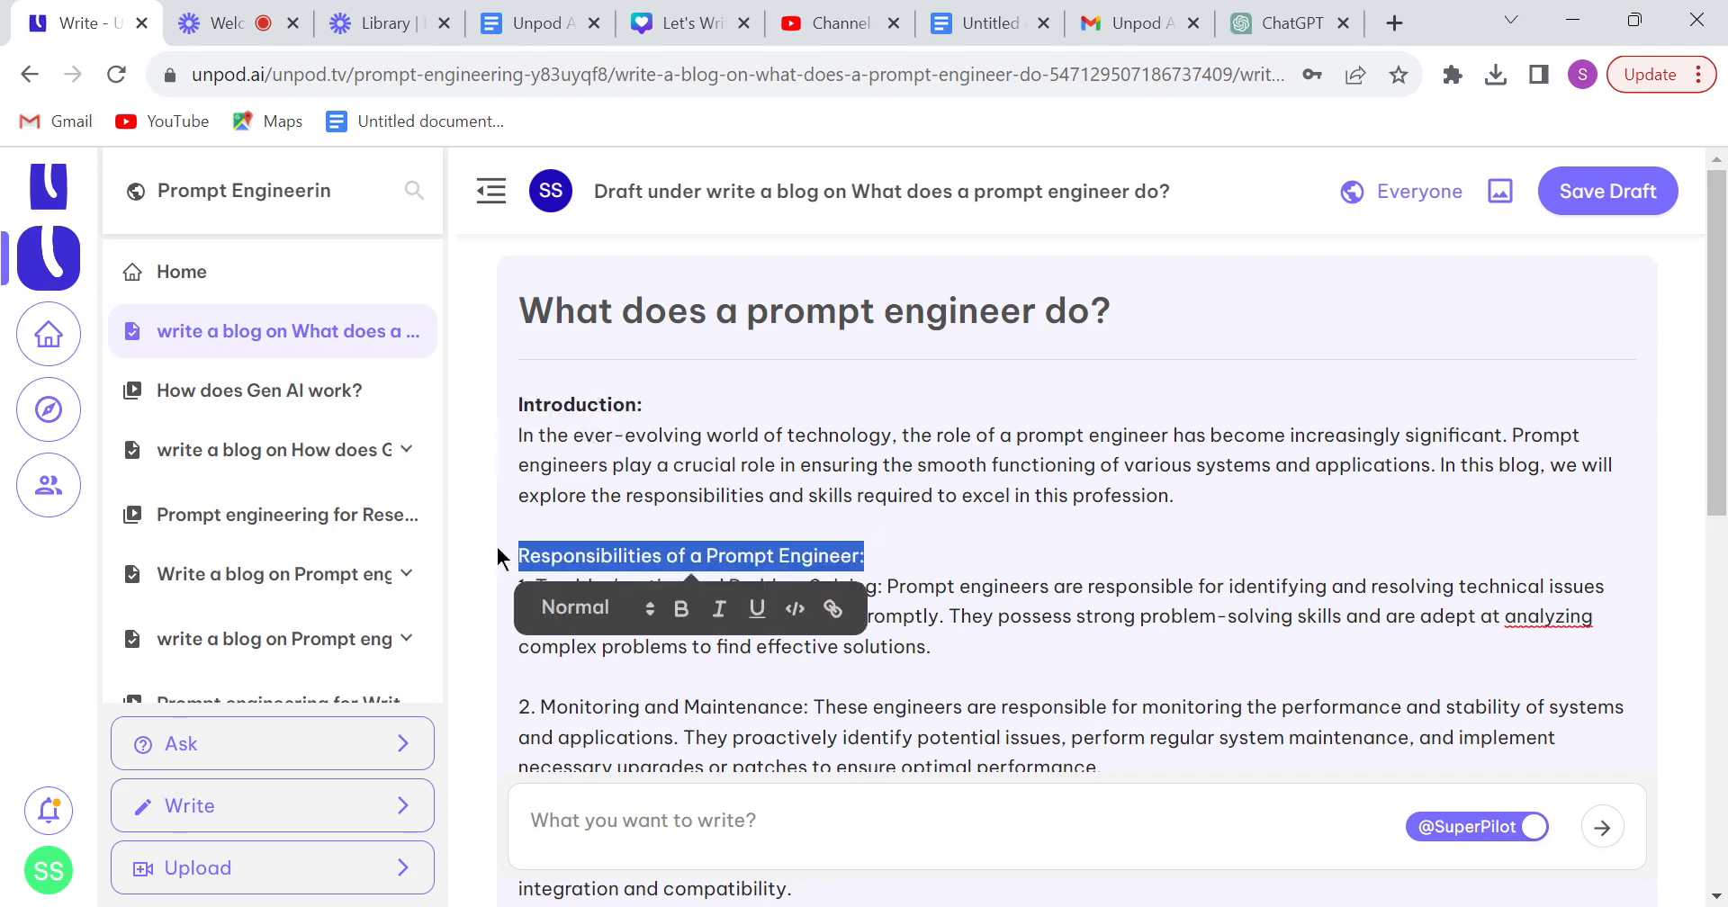
scroll("down", 3)
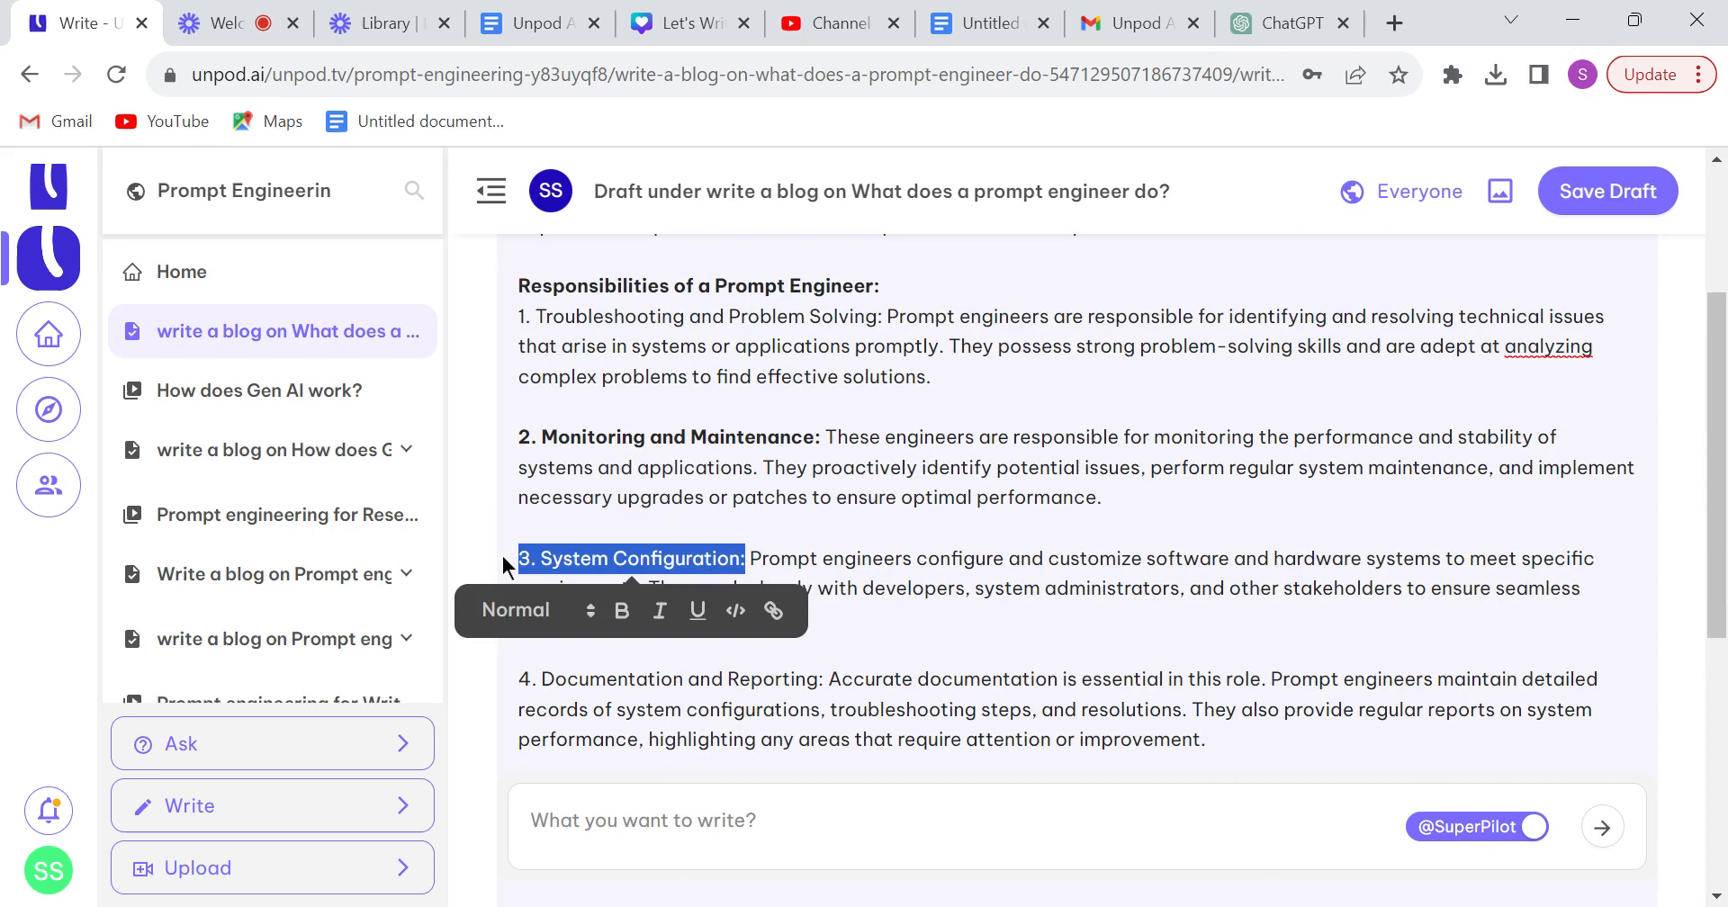
scroll("down", 3)
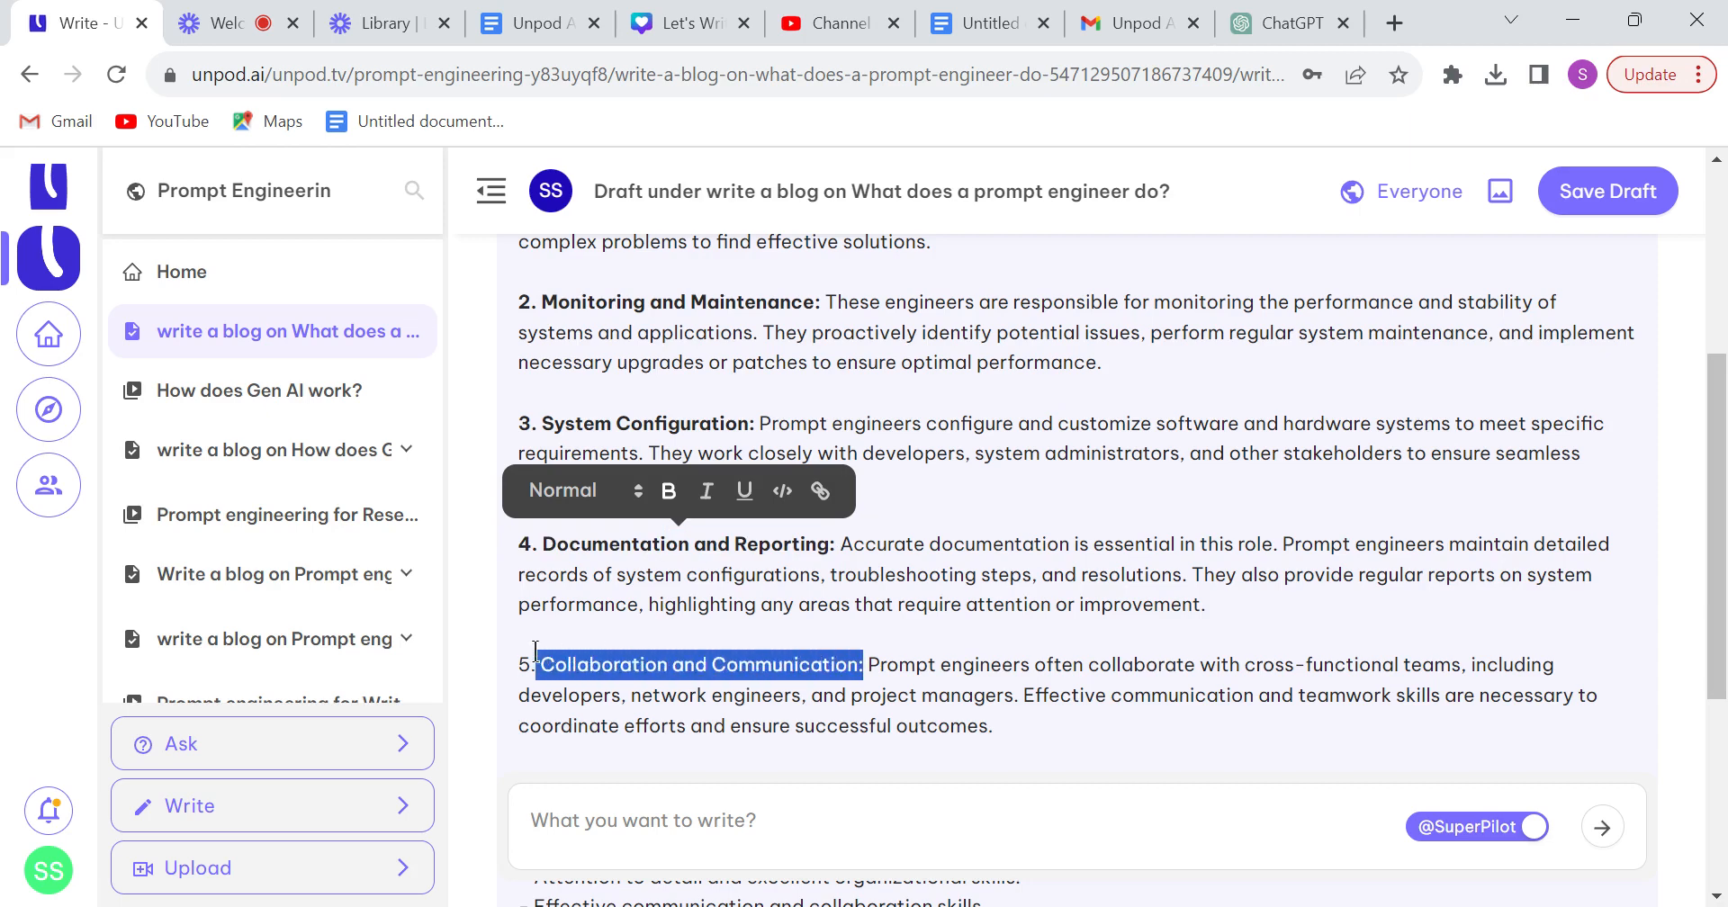
scroll("down", 3)
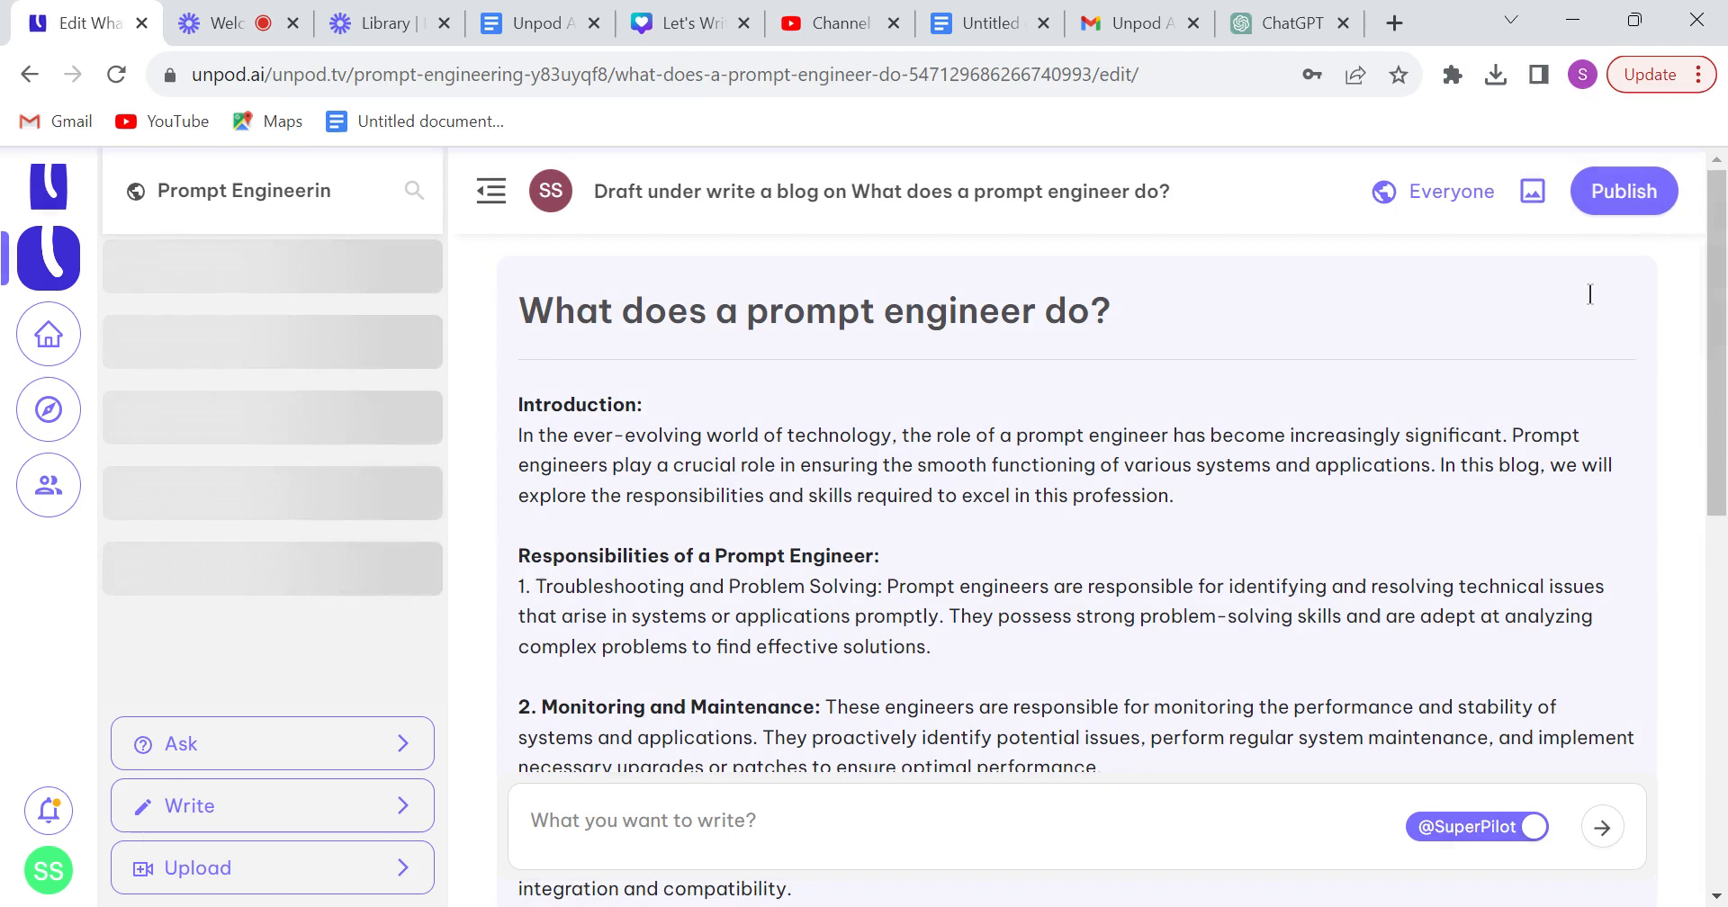
left_click(1622, 190)
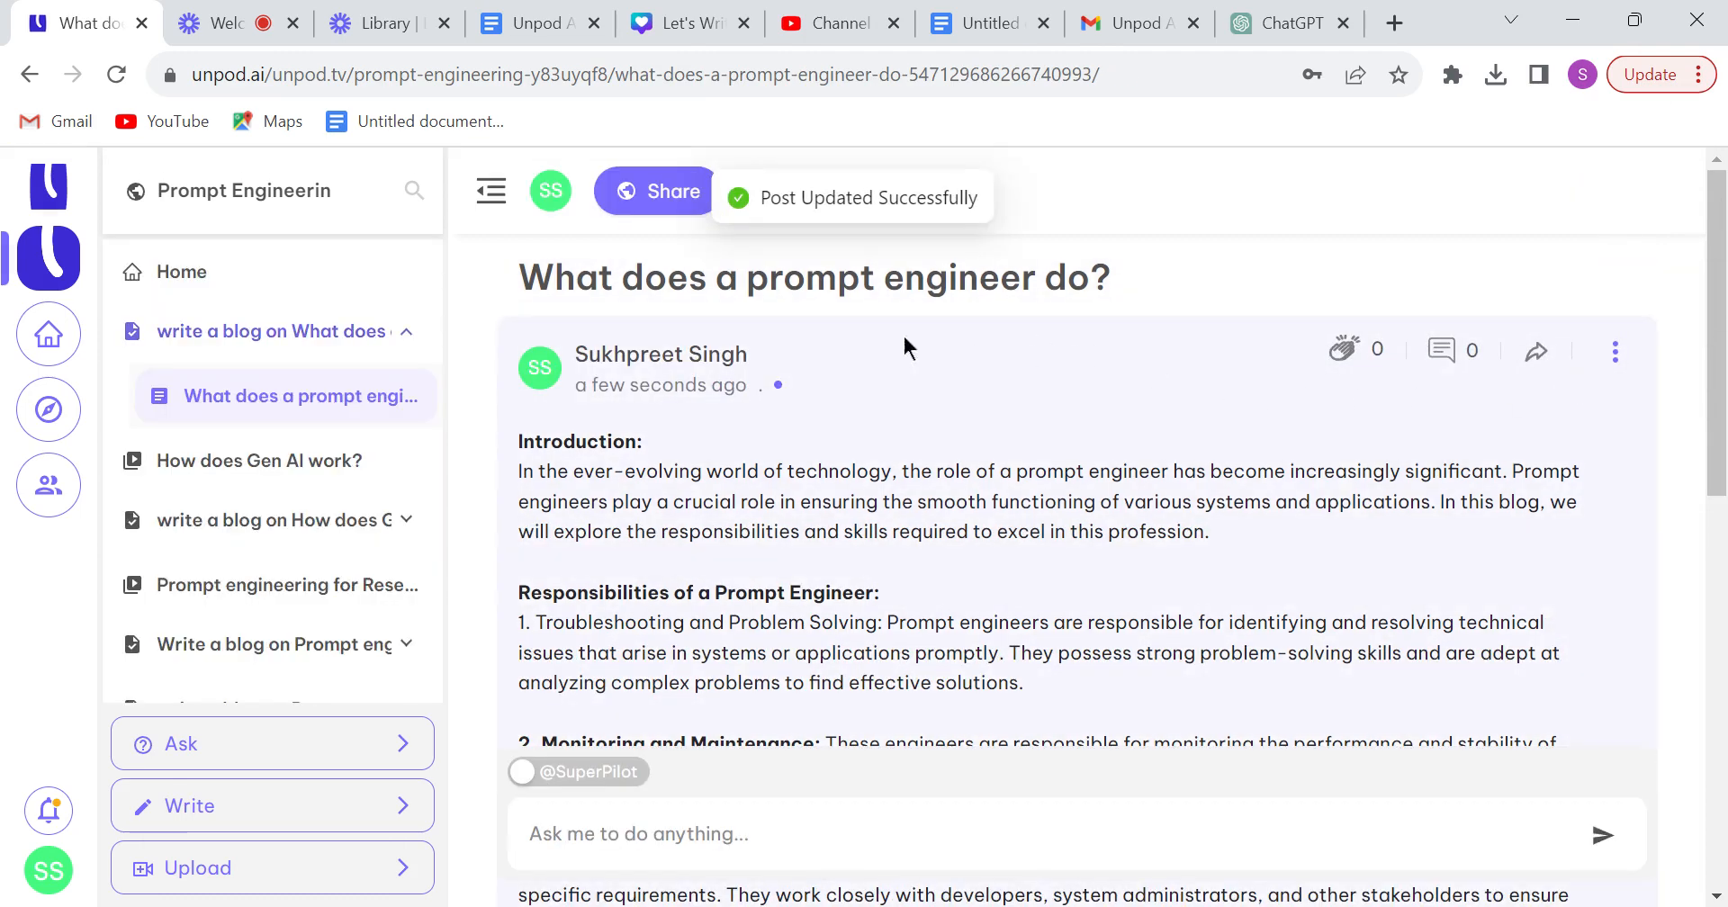
Find the new post in the Prompt Engineering home feed and reopen it as a live post
left_click(180, 272)
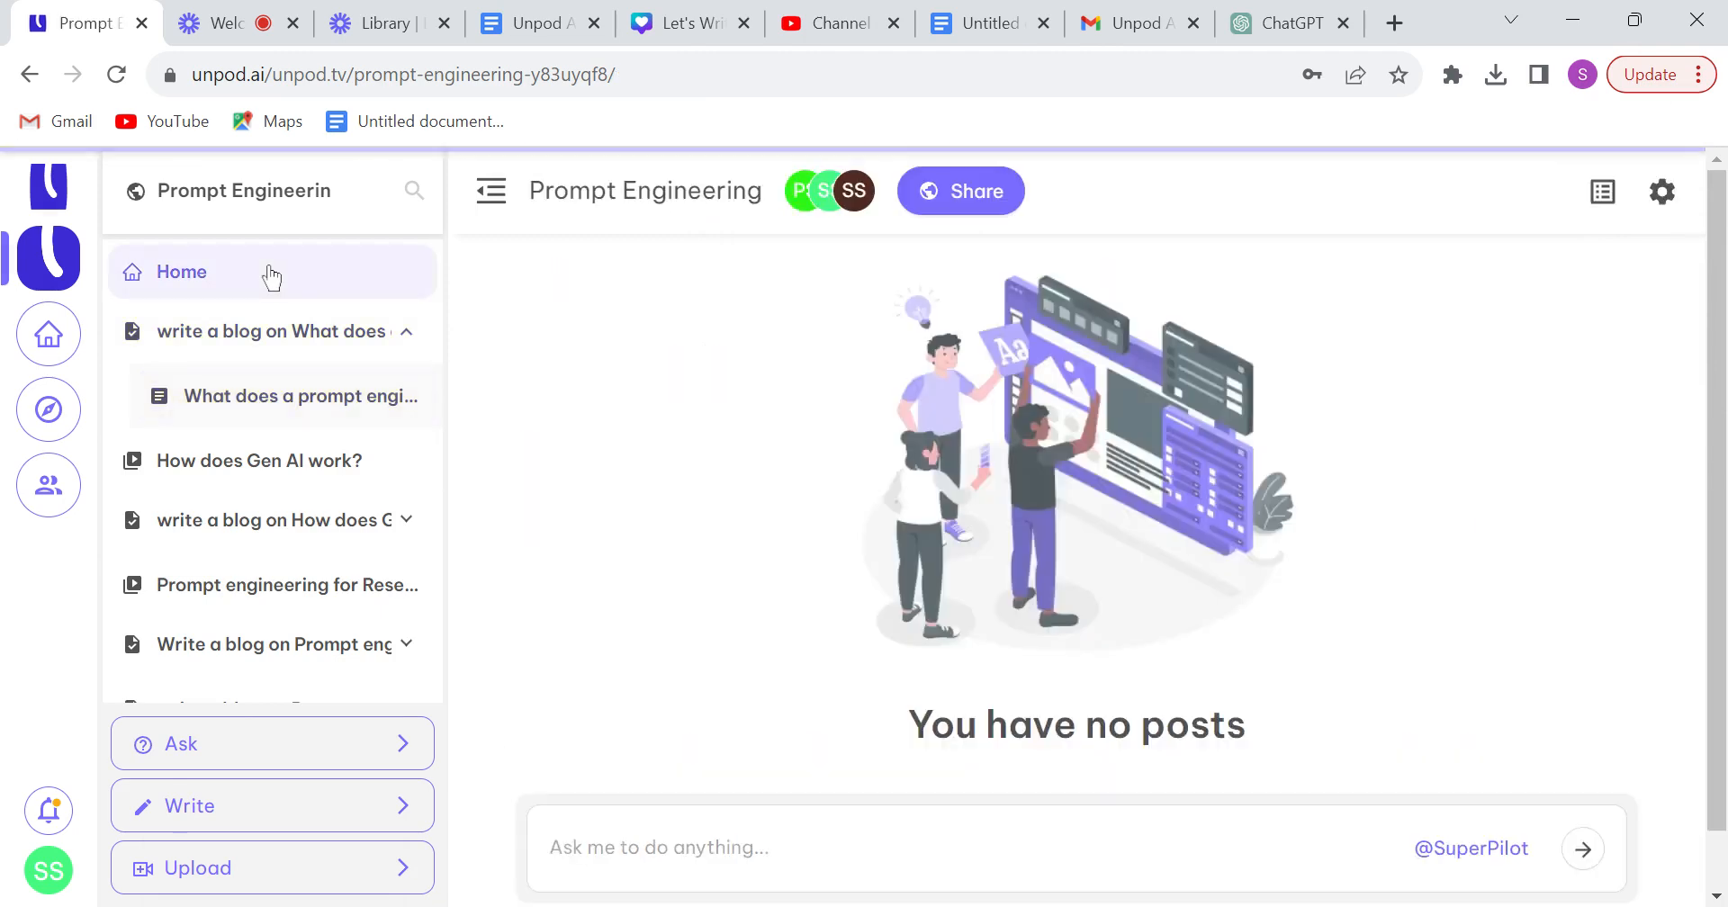
left_click(180, 272)
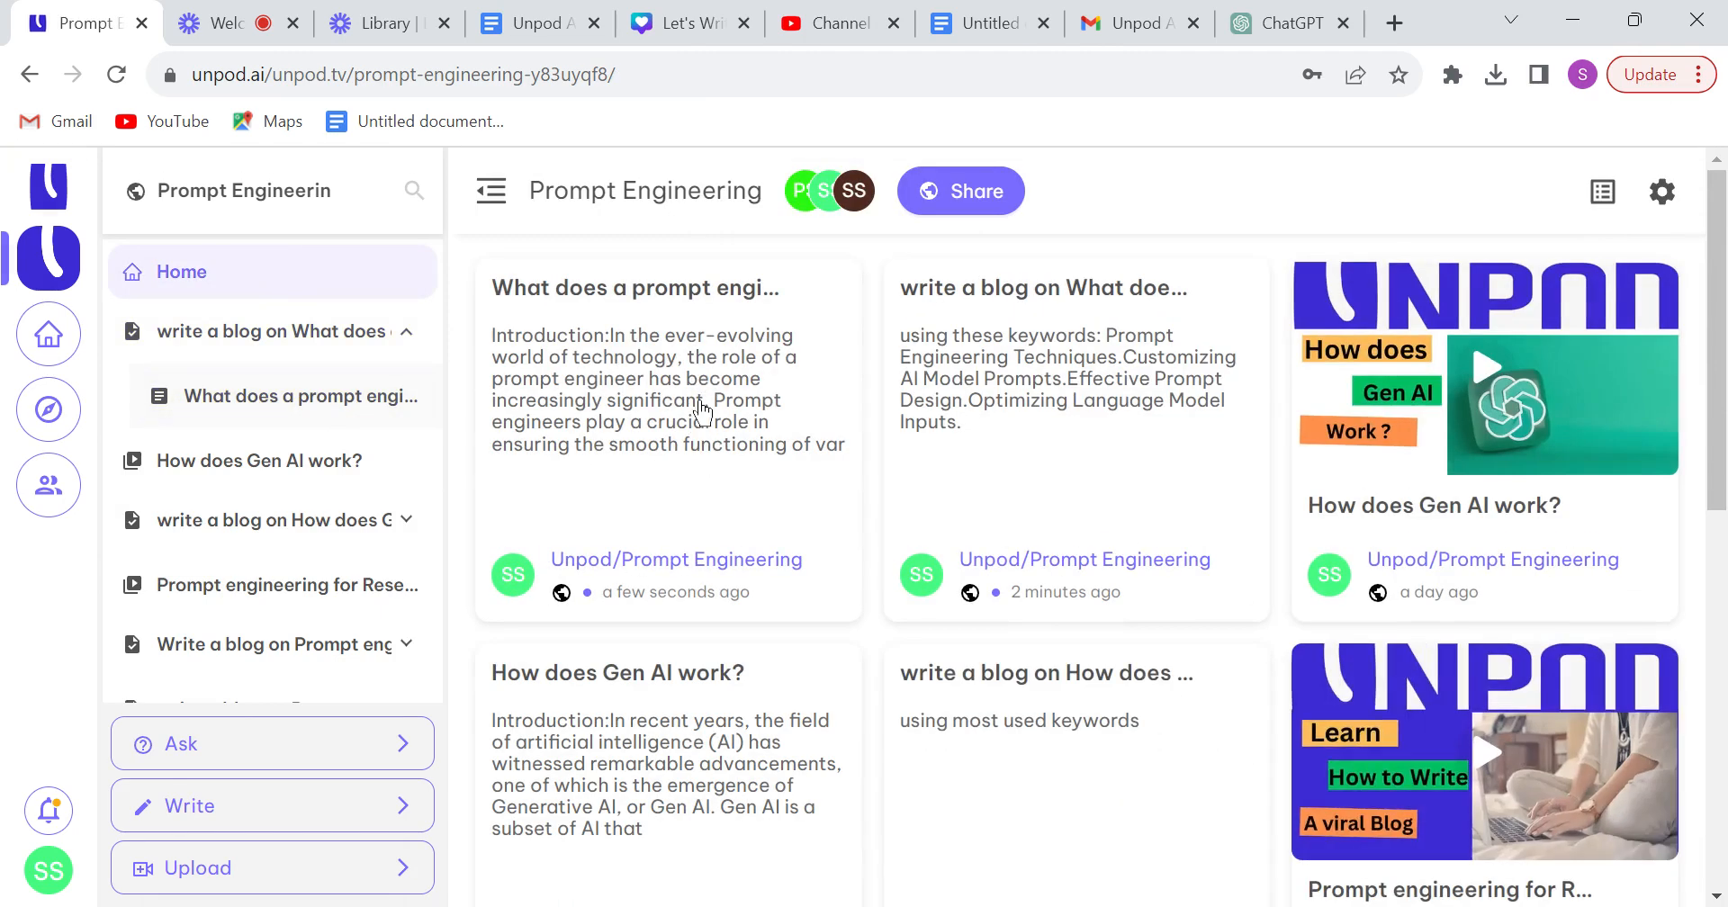
left_click(633, 287)
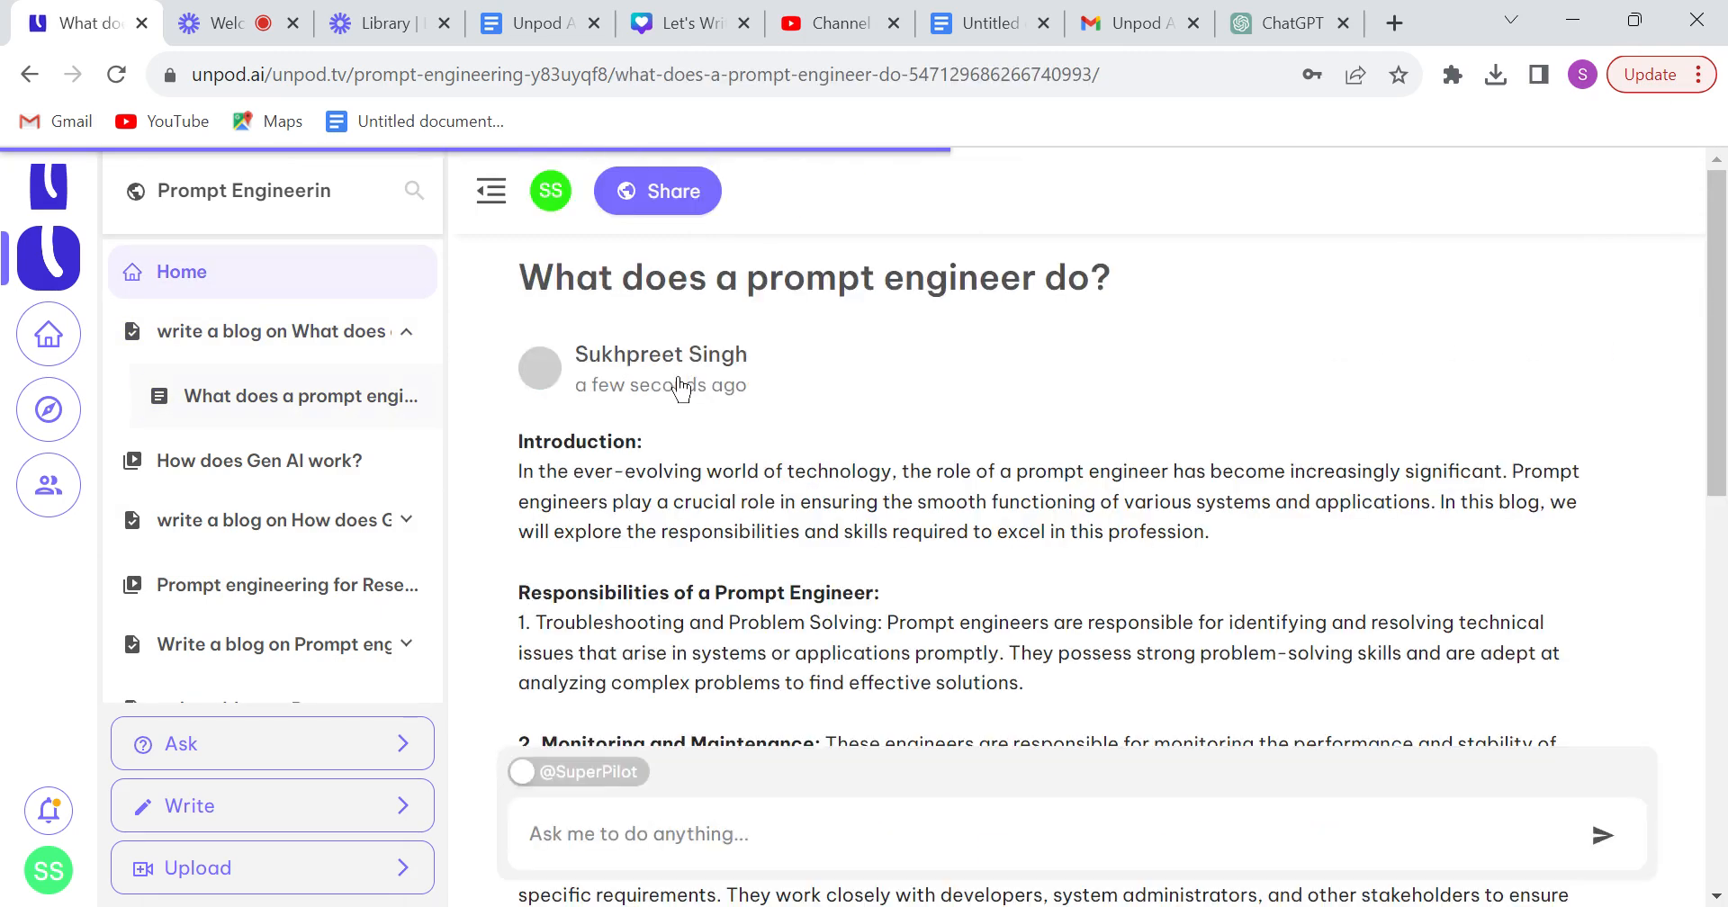
scroll("down", 3)
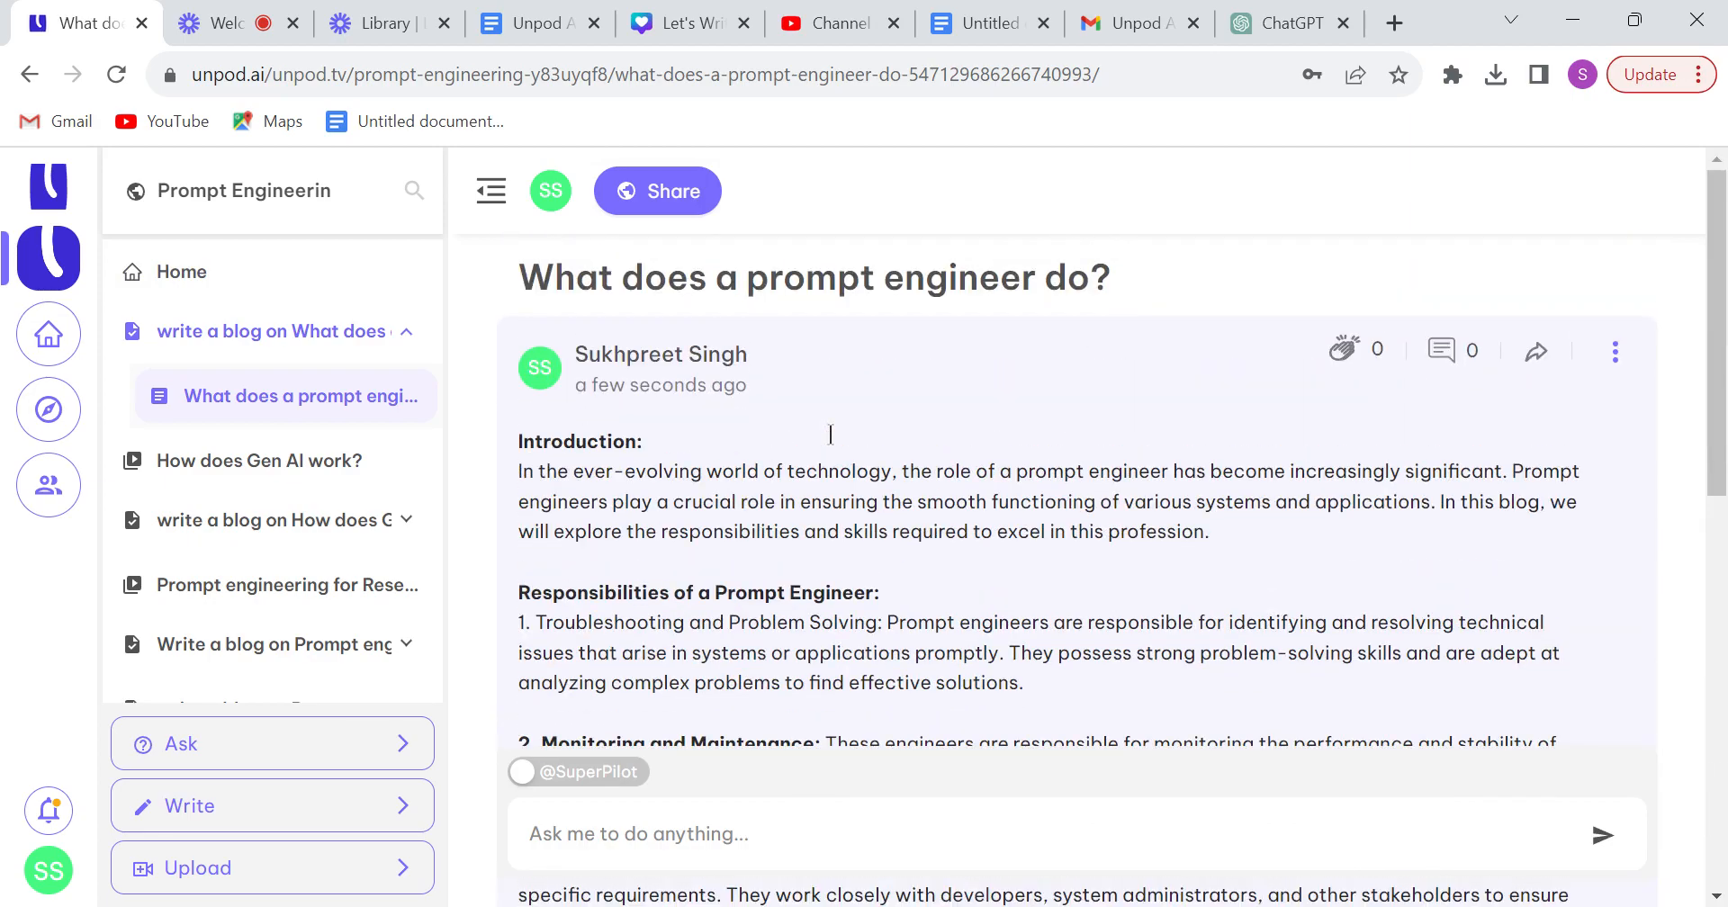
scroll("down", 3)
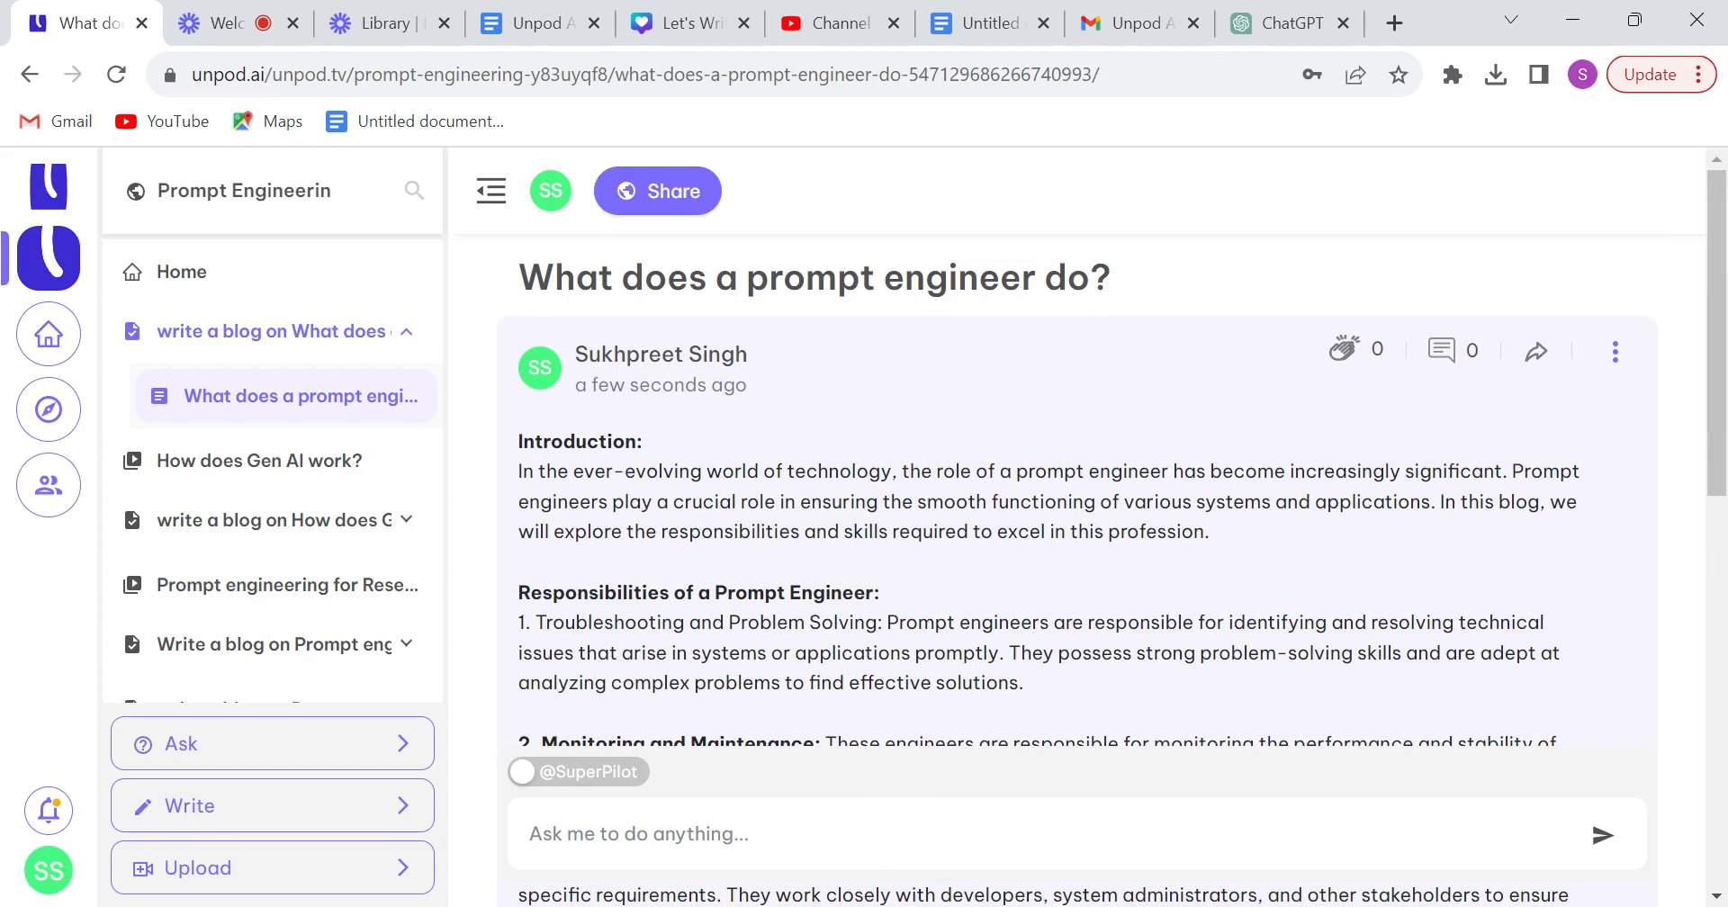
left_click(729, 439)
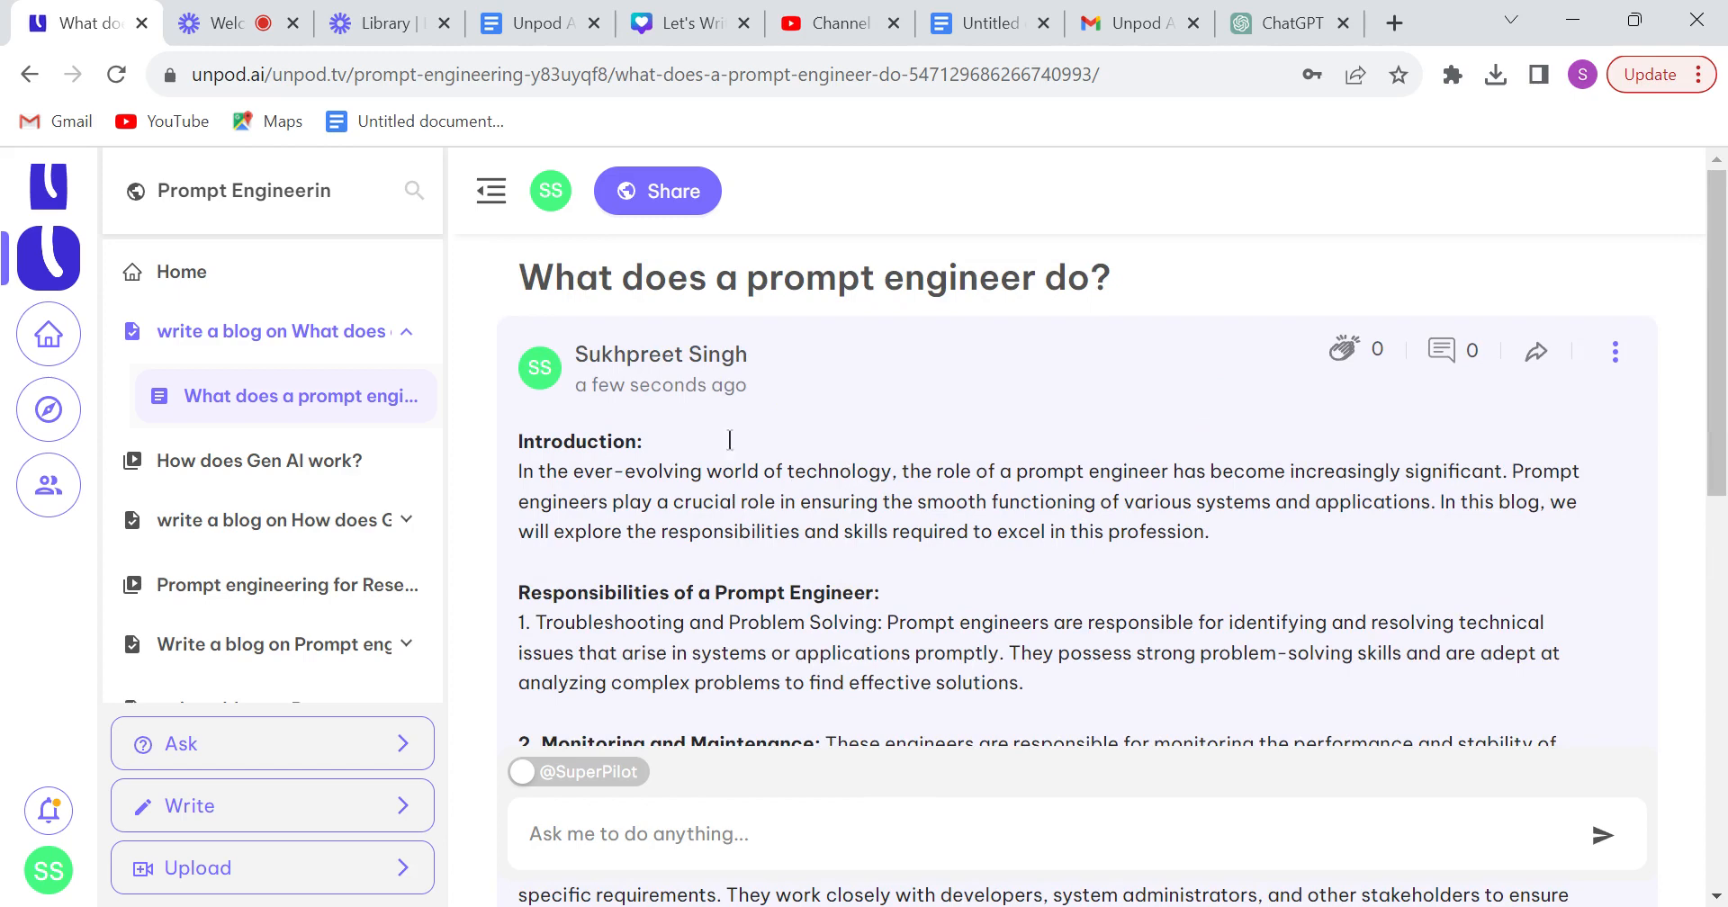